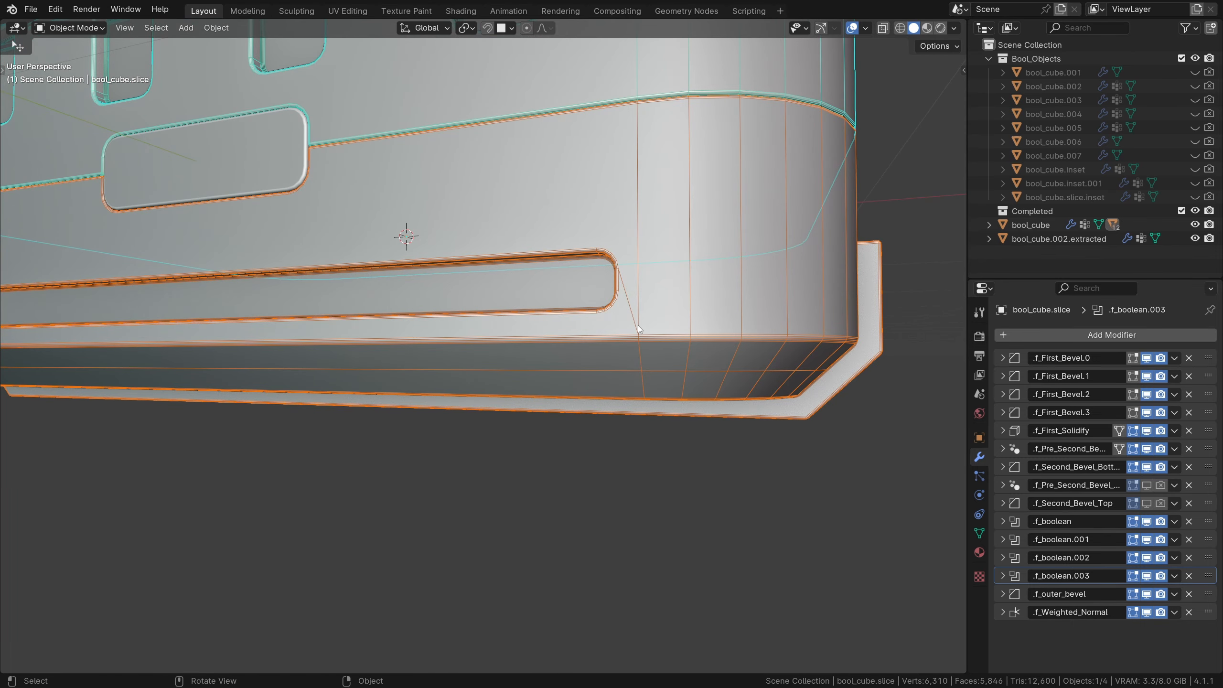
Add a horizontal edge loop around bool_cube's lower body with Loop Cut
click(1030, 225)
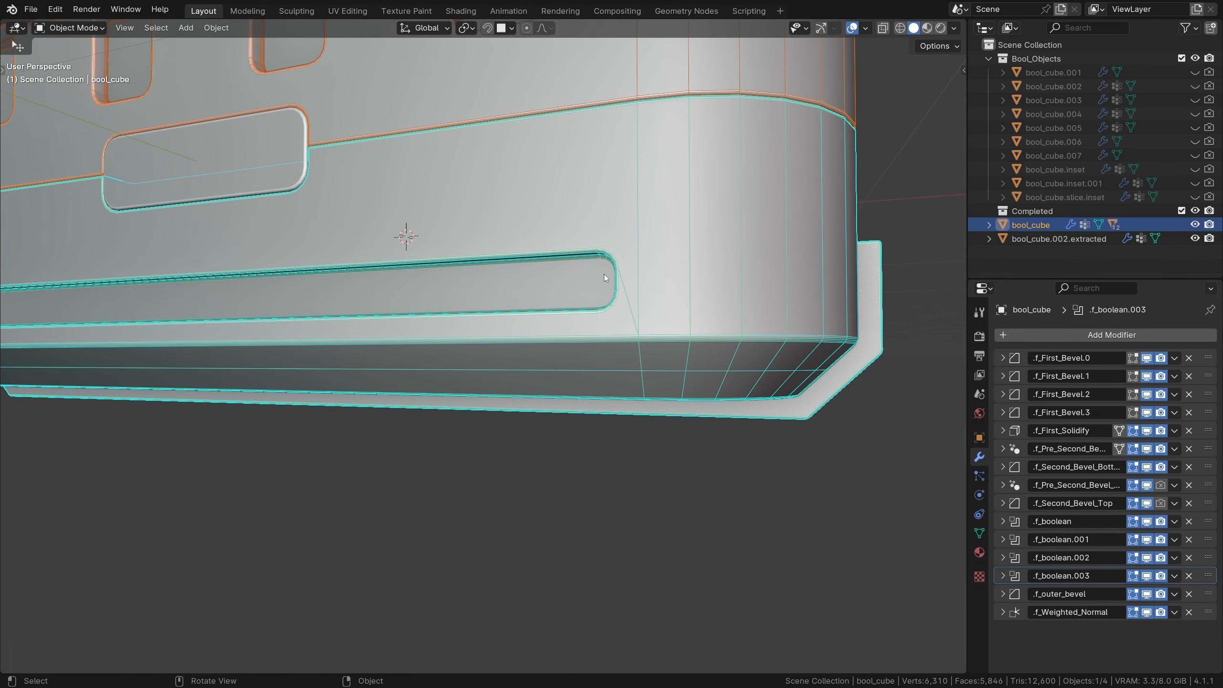
key(Tab)
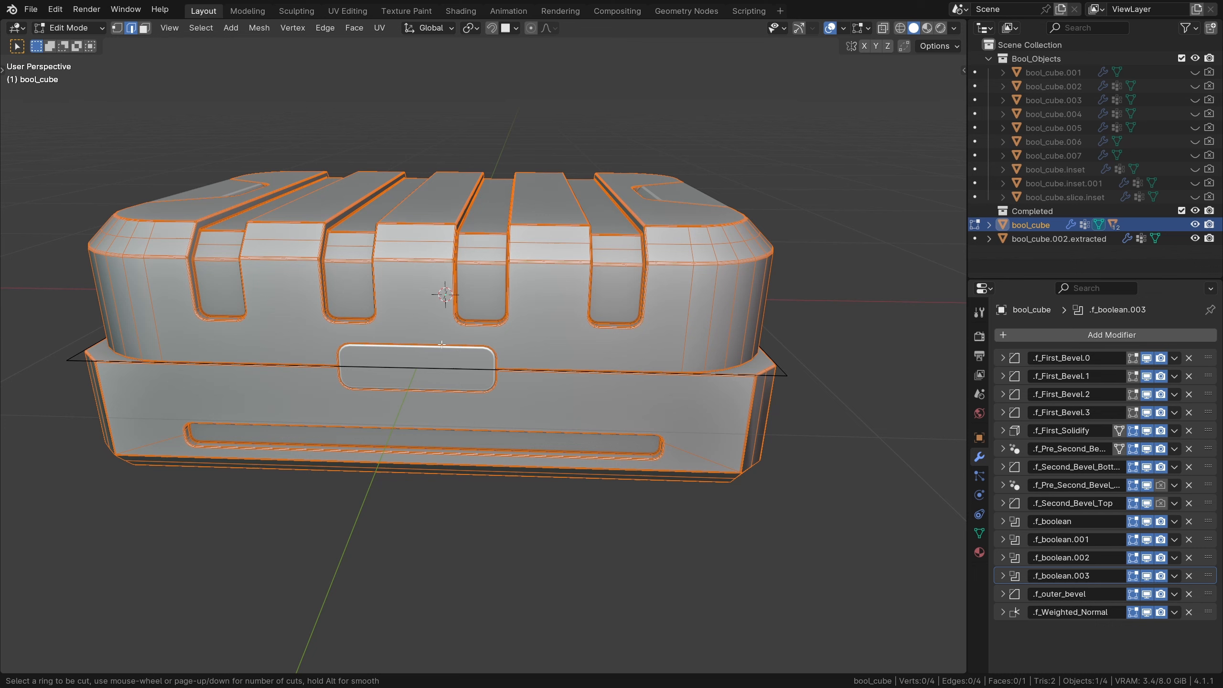
click(443, 343)
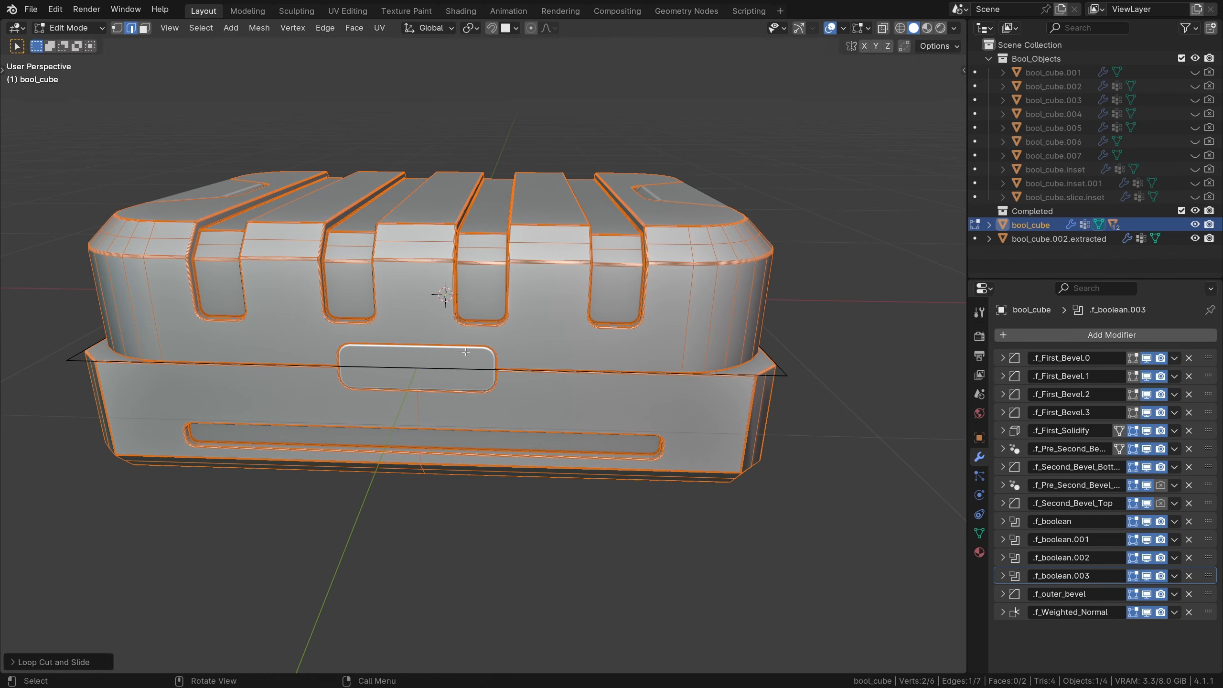
key(Tab)
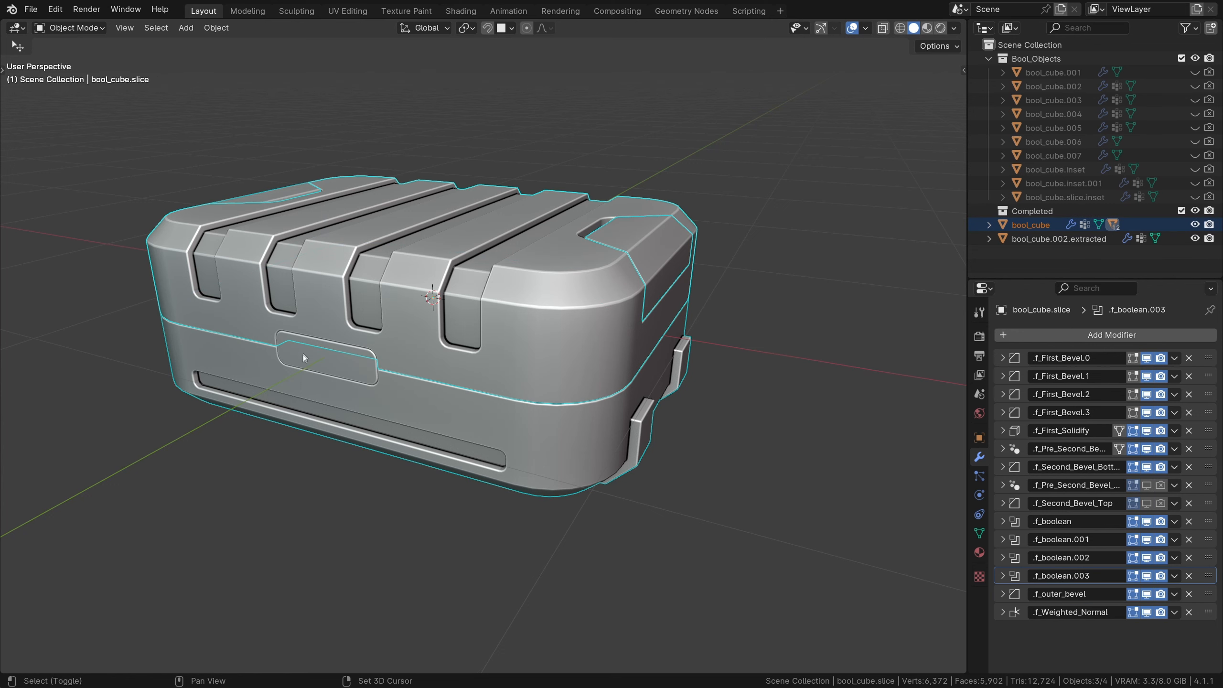
Freeze the case parts into the Completed collection and rename the merged object 'High'
click(1055, 239)
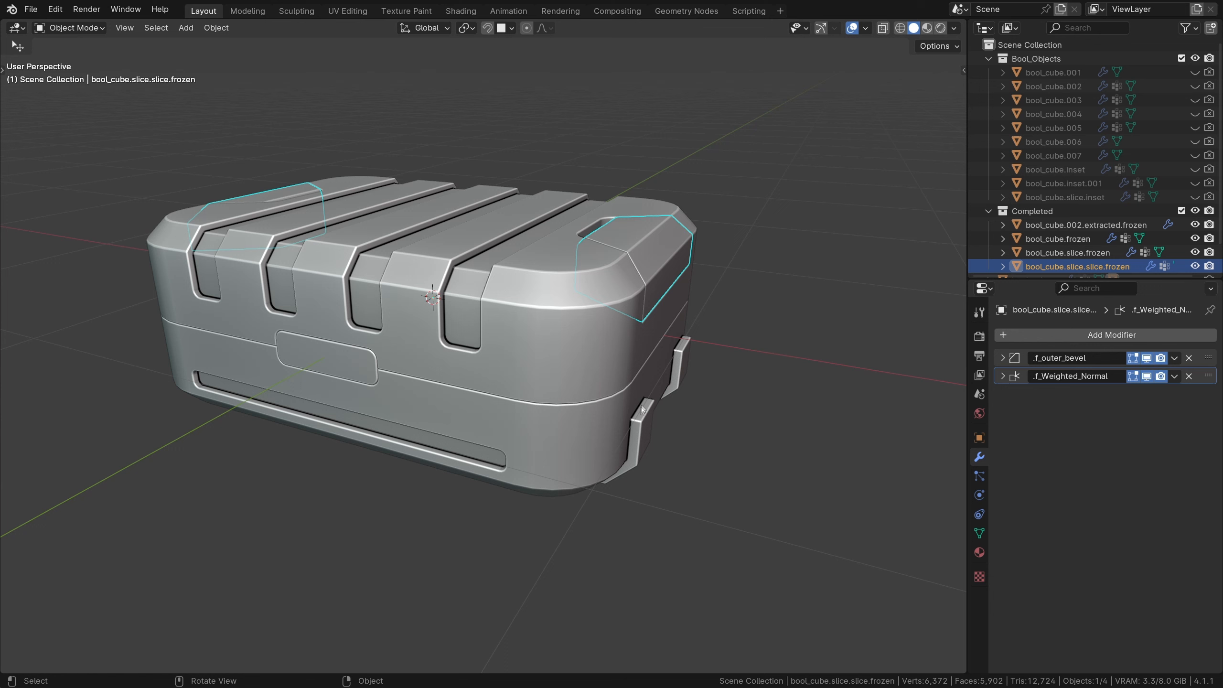
click(1057, 238)
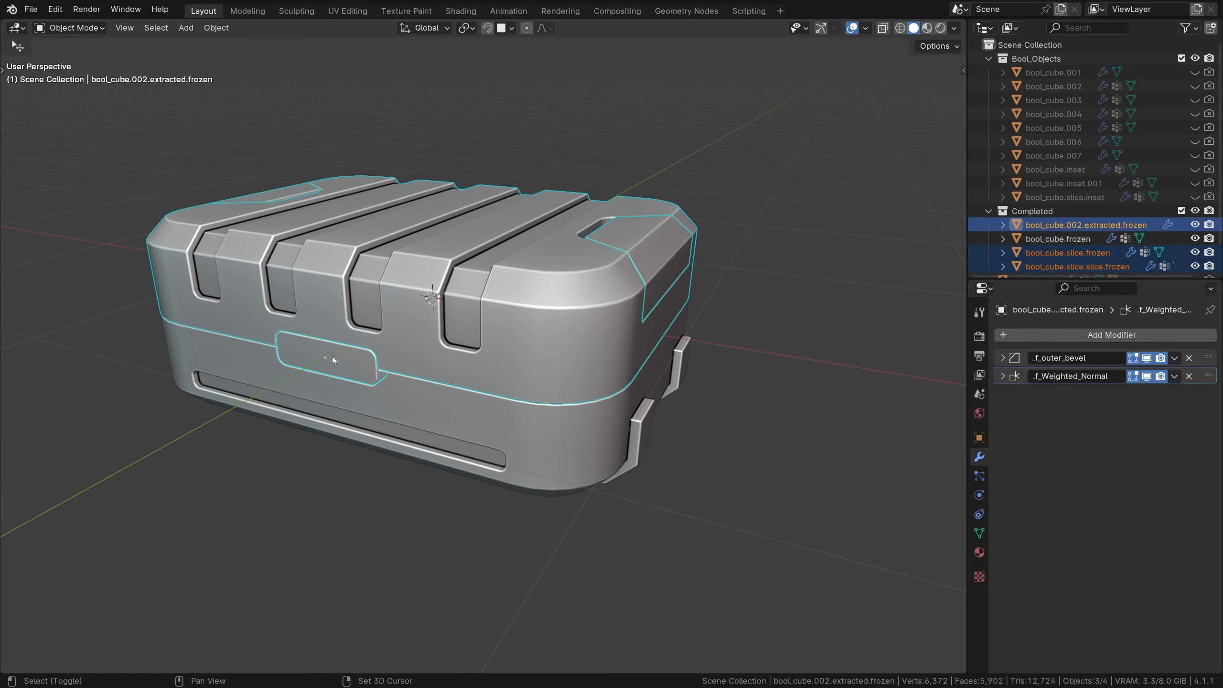
click(1059, 239)
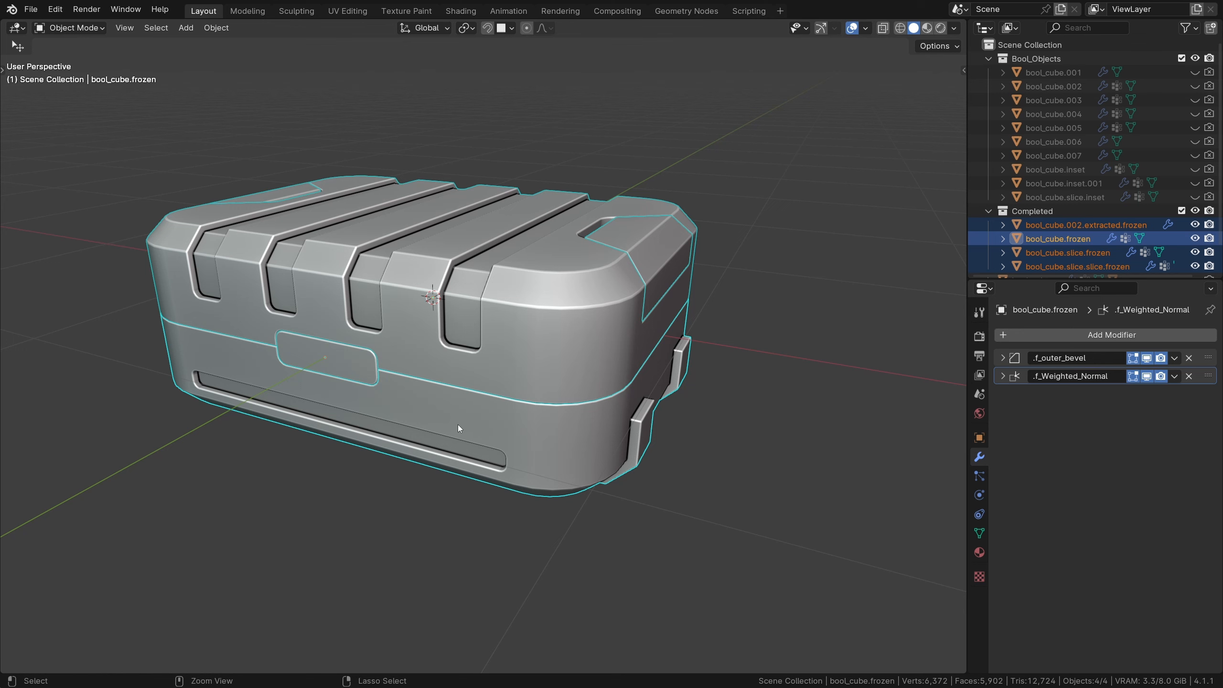
double_click(1057, 237)
text(High)
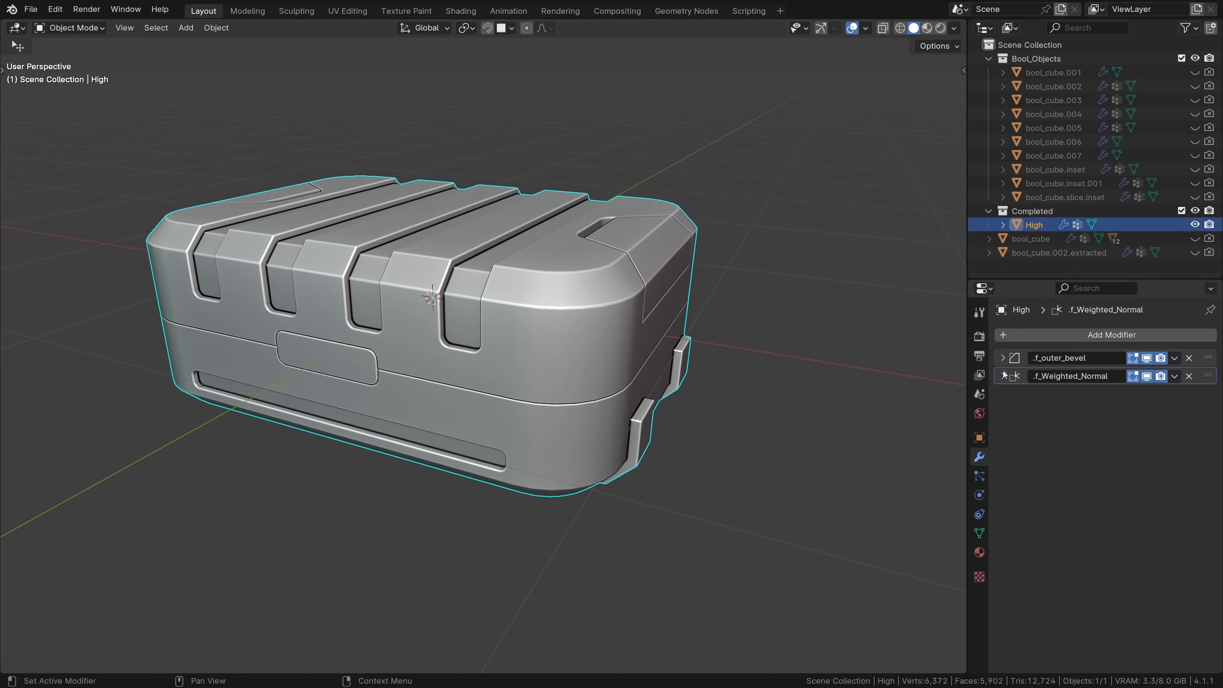
Give High a Triangulate modifier with Minimum Vertices 5 and Keep Normals enabled
click(1112, 334)
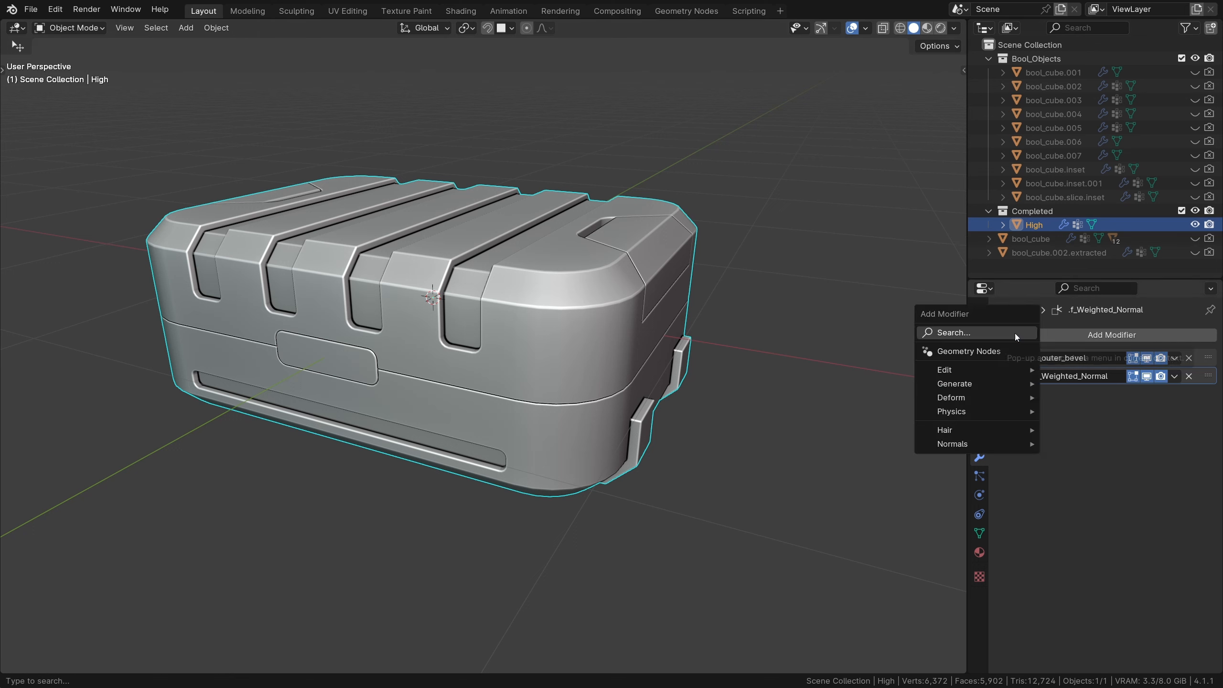
click(975, 332)
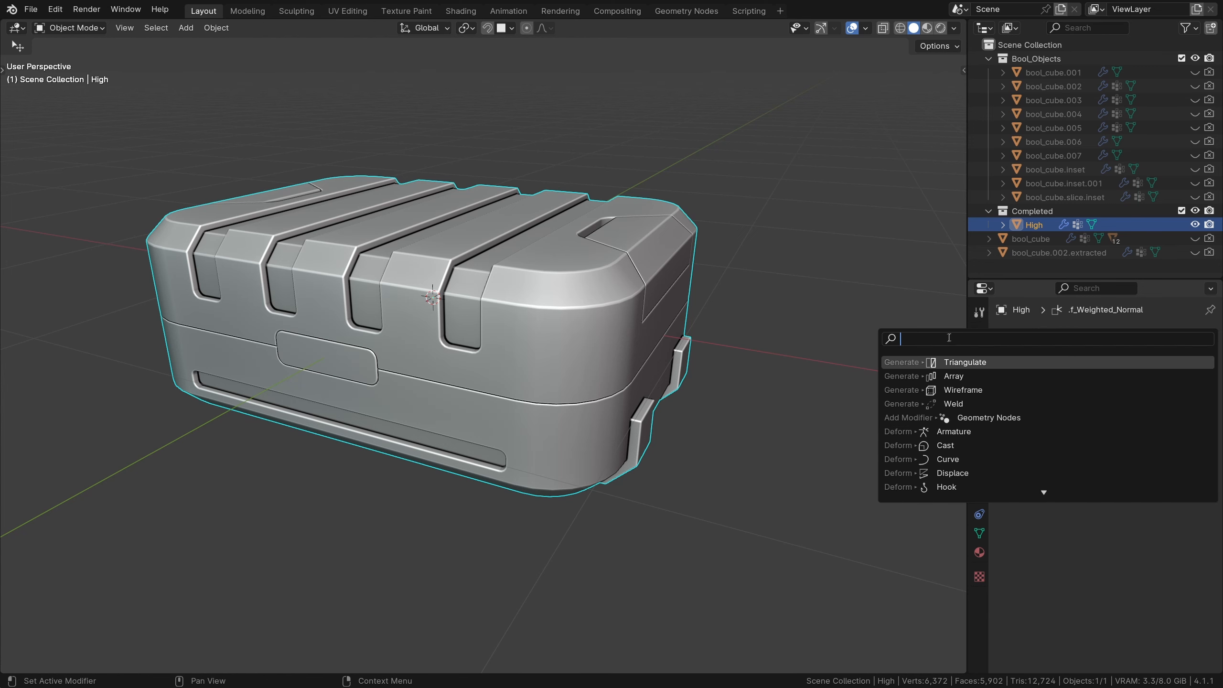
click(965, 362)
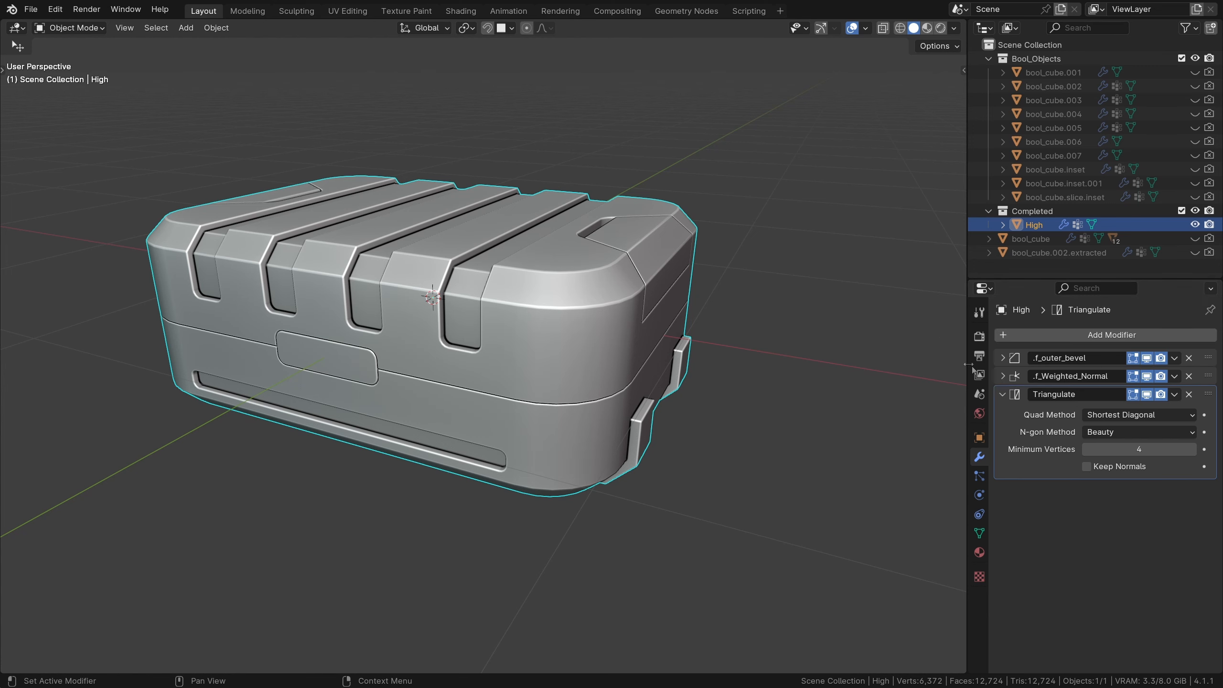
click(1137, 448)
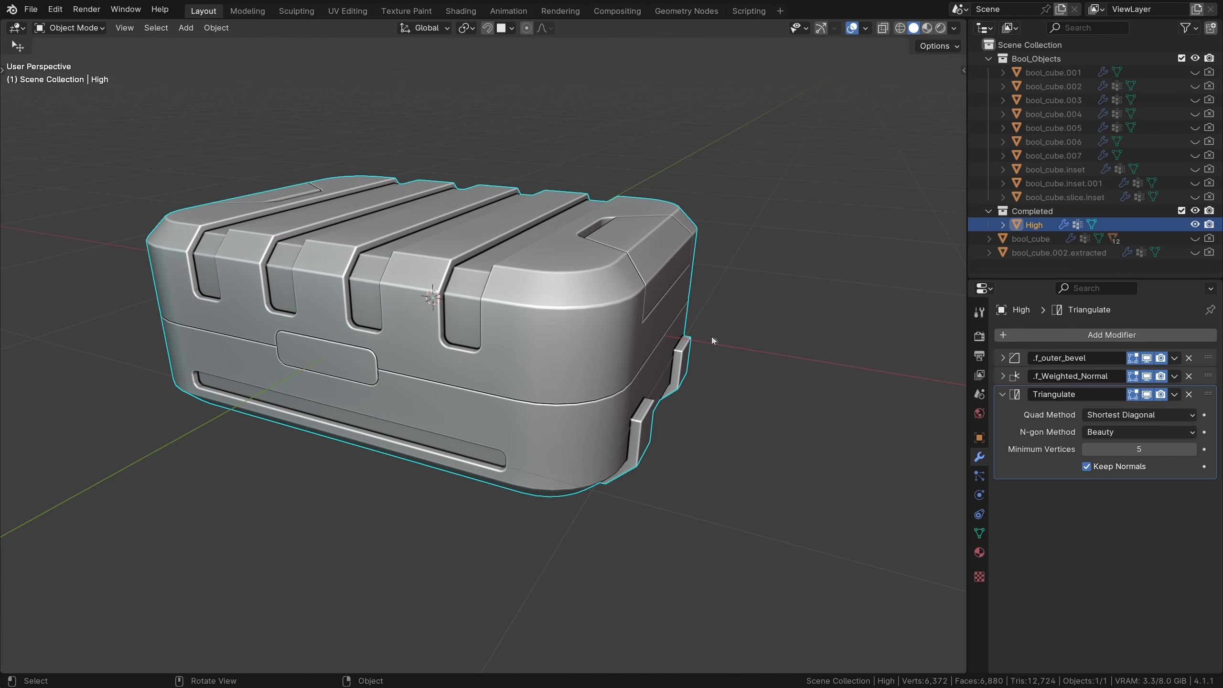
Hide High and turn off viewport display on bool_cube's boolean cutout modifiers
click(1193, 225)
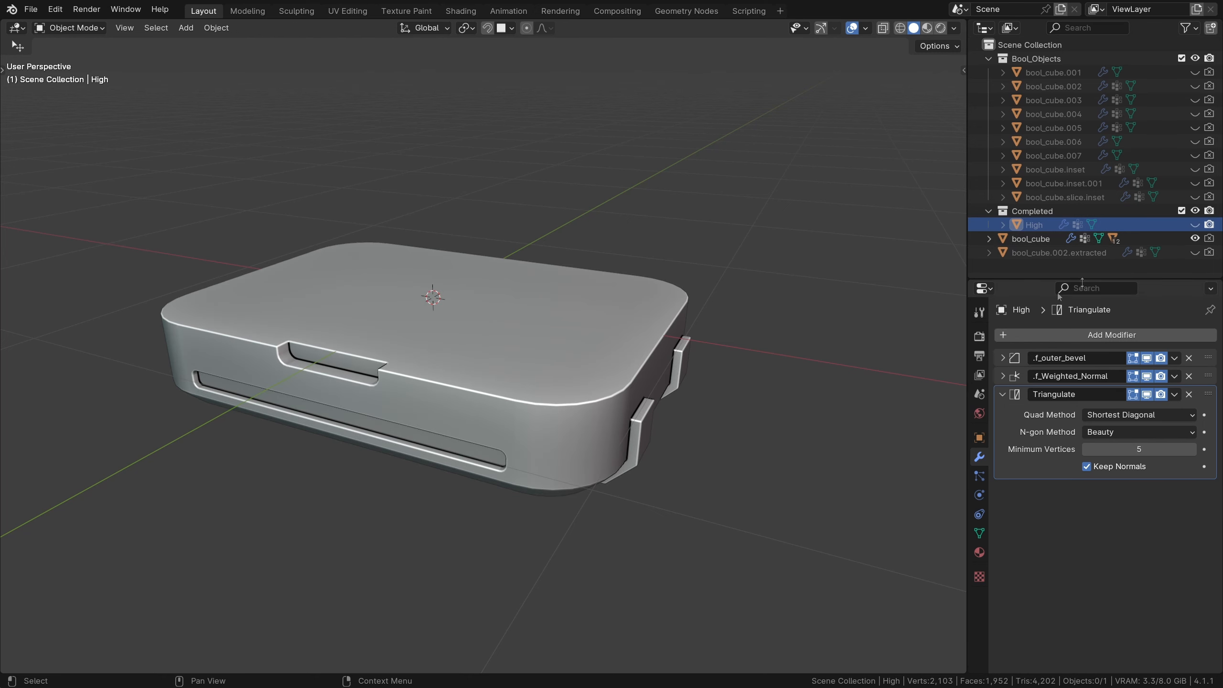
click(1030, 239)
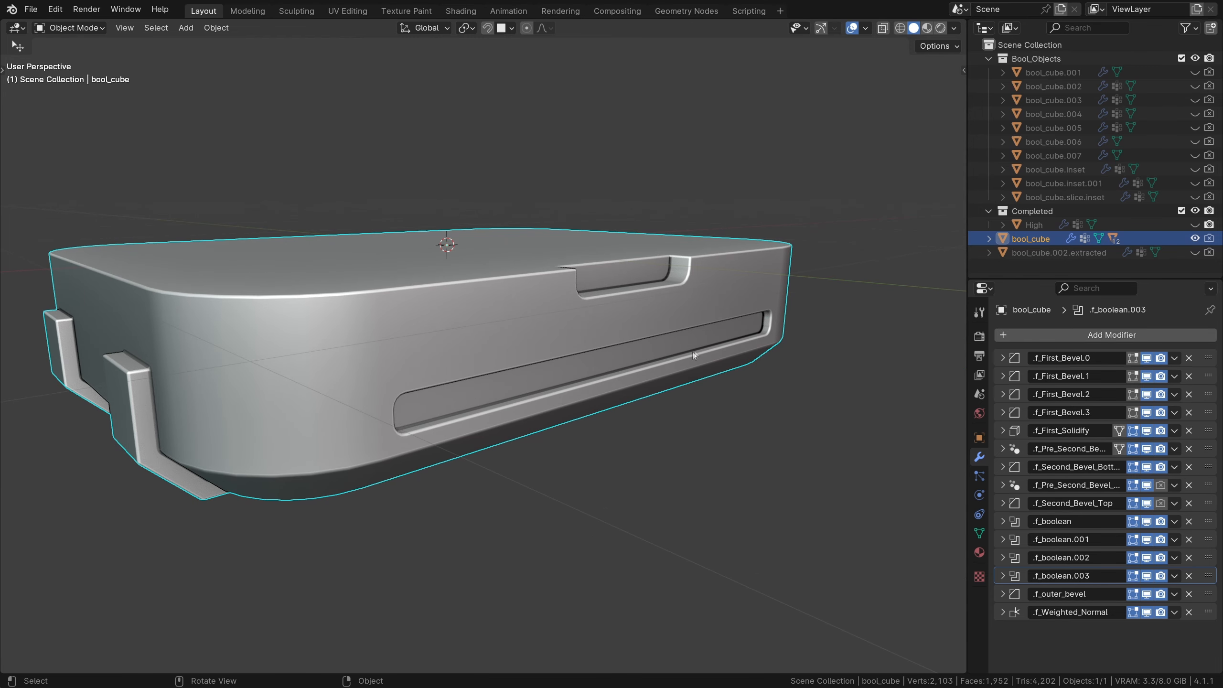
click(1136, 539)
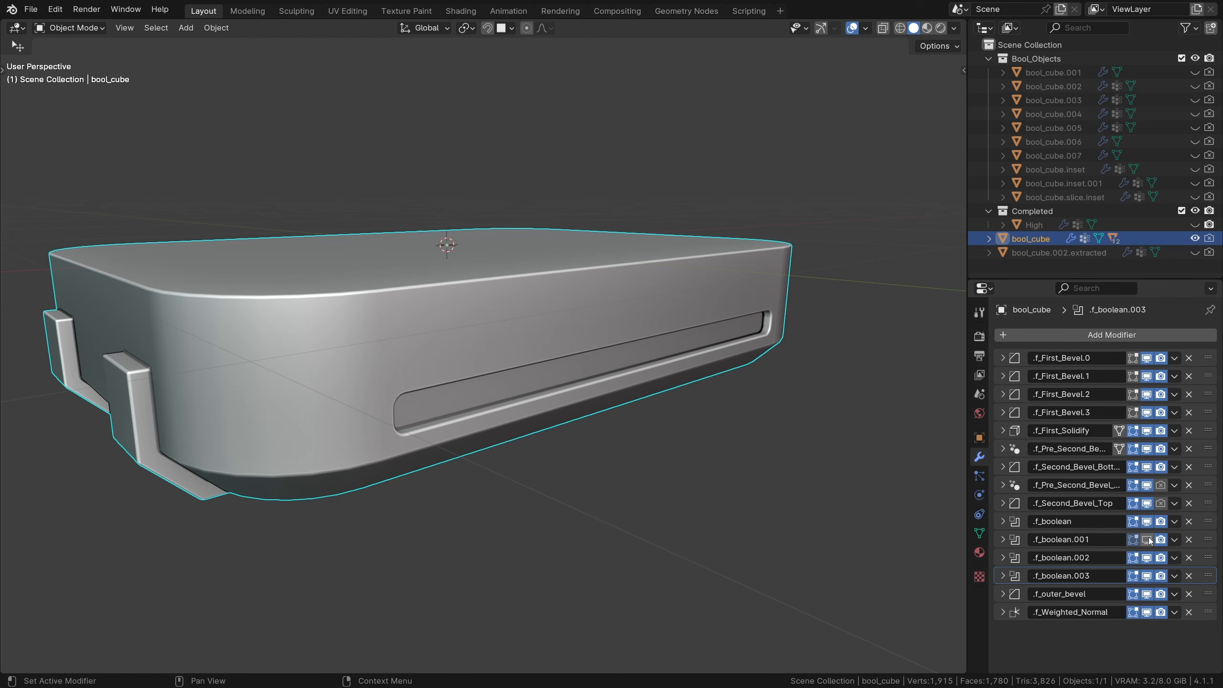
click(1146, 539)
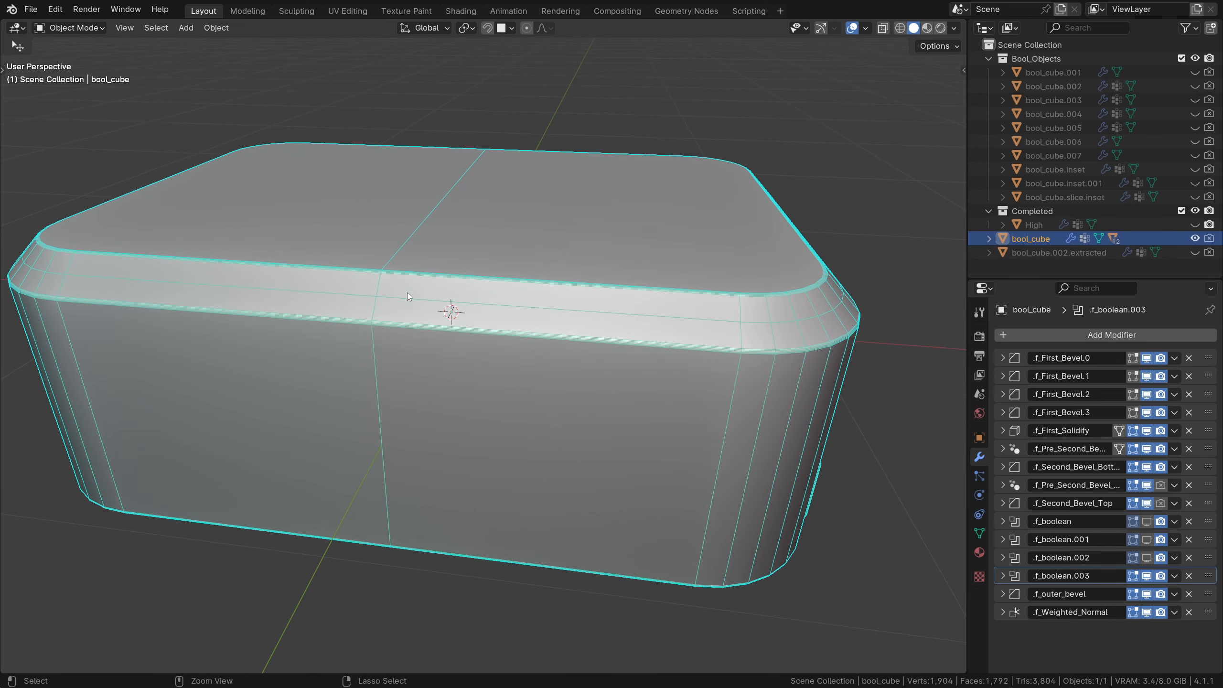
Dissolve the extra edge loop and reduce the _Second_Bevel_Bottom modifier to one segment
key(Tab)
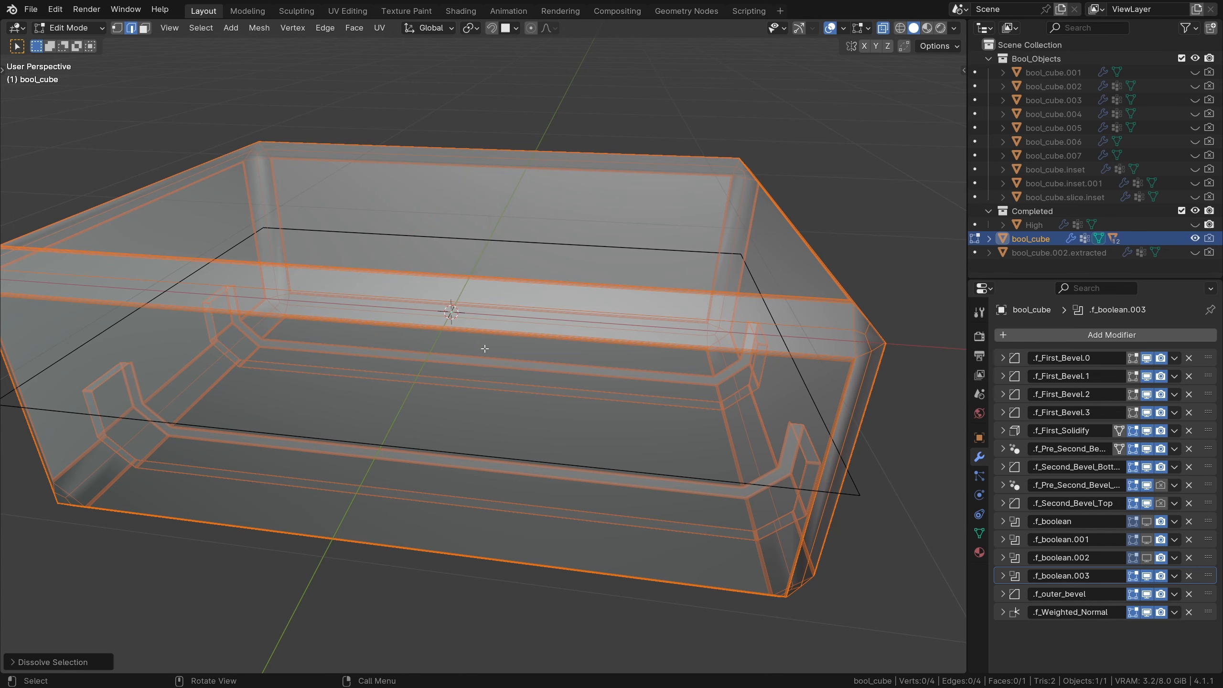
key(Tab)
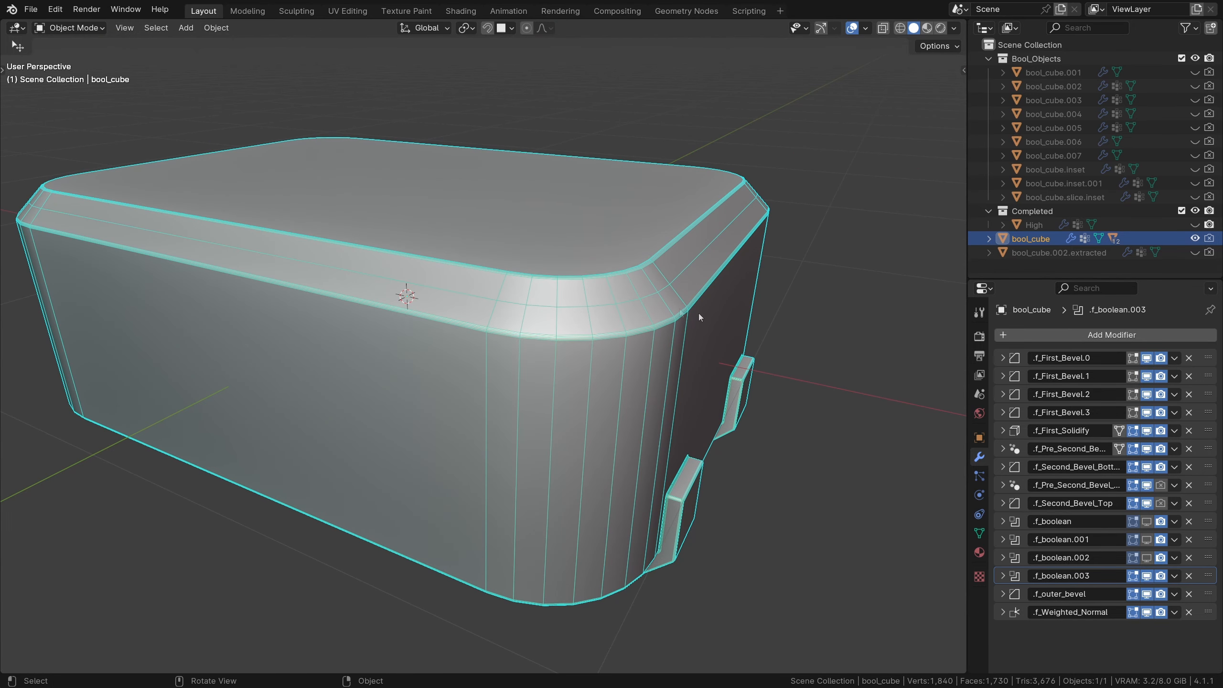
click(1002, 466)
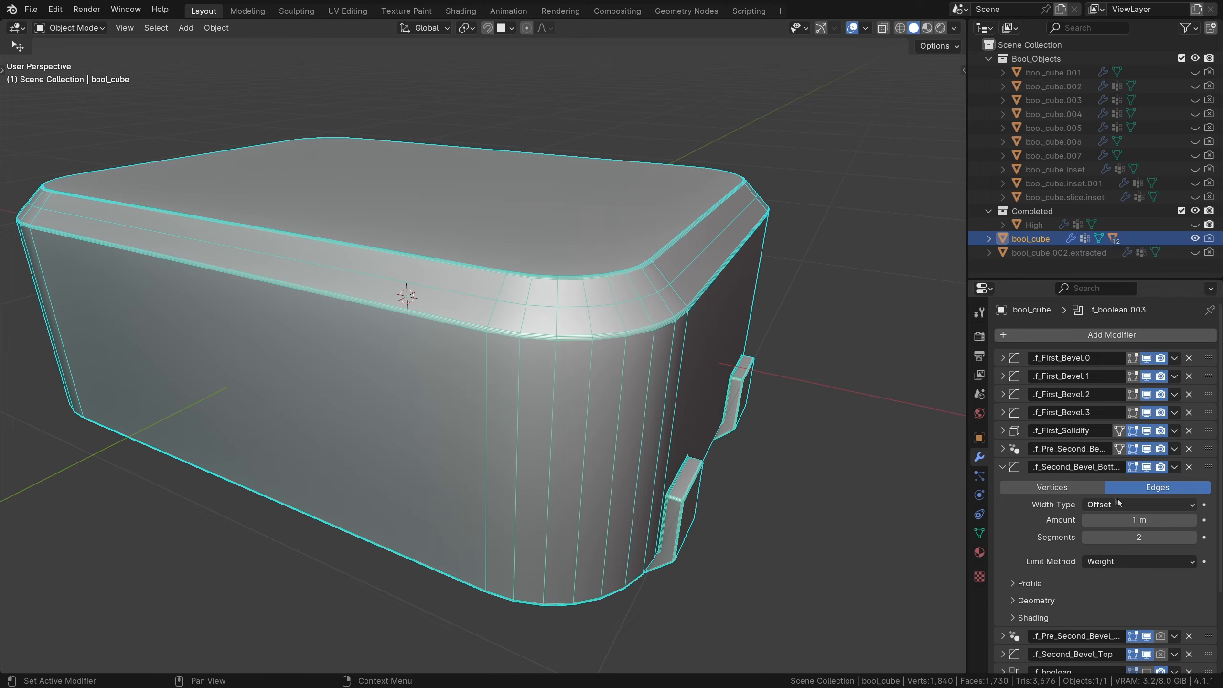
click(1137, 537)
text(1)
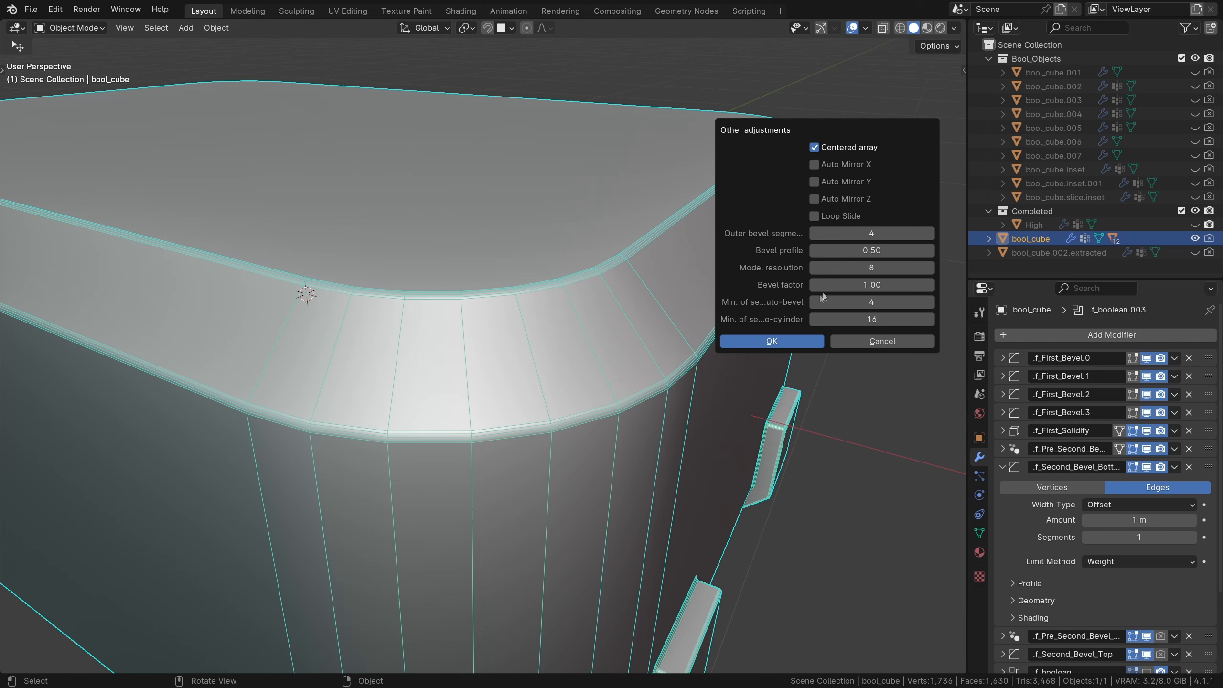
mouse_move(761, 325)
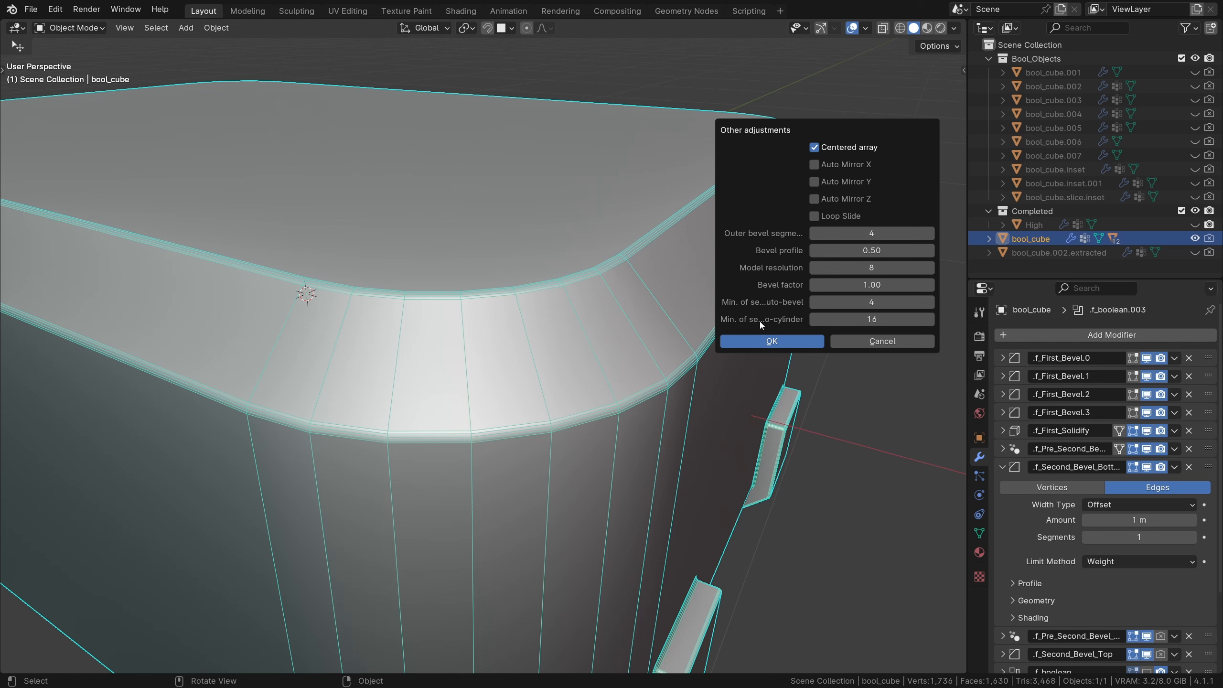
mouse_move(871, 319)
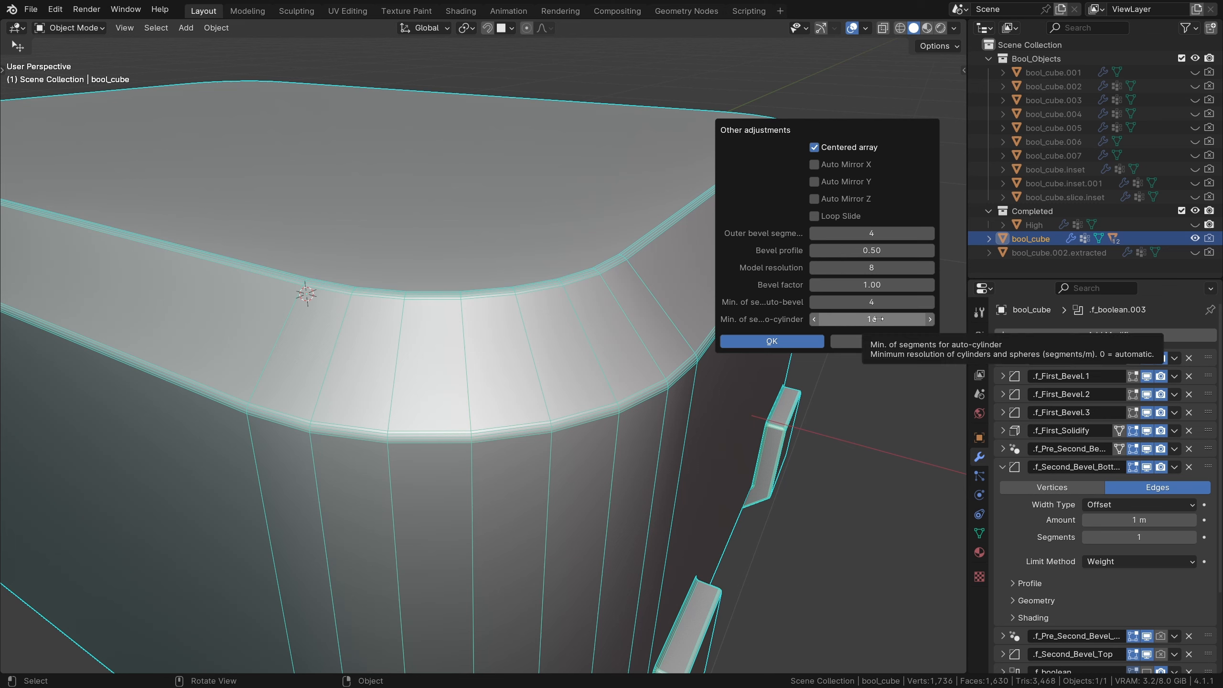
Lower Fluent's minimum auto-cylinder segments so the rounded corners become faceted
click(870, 319)
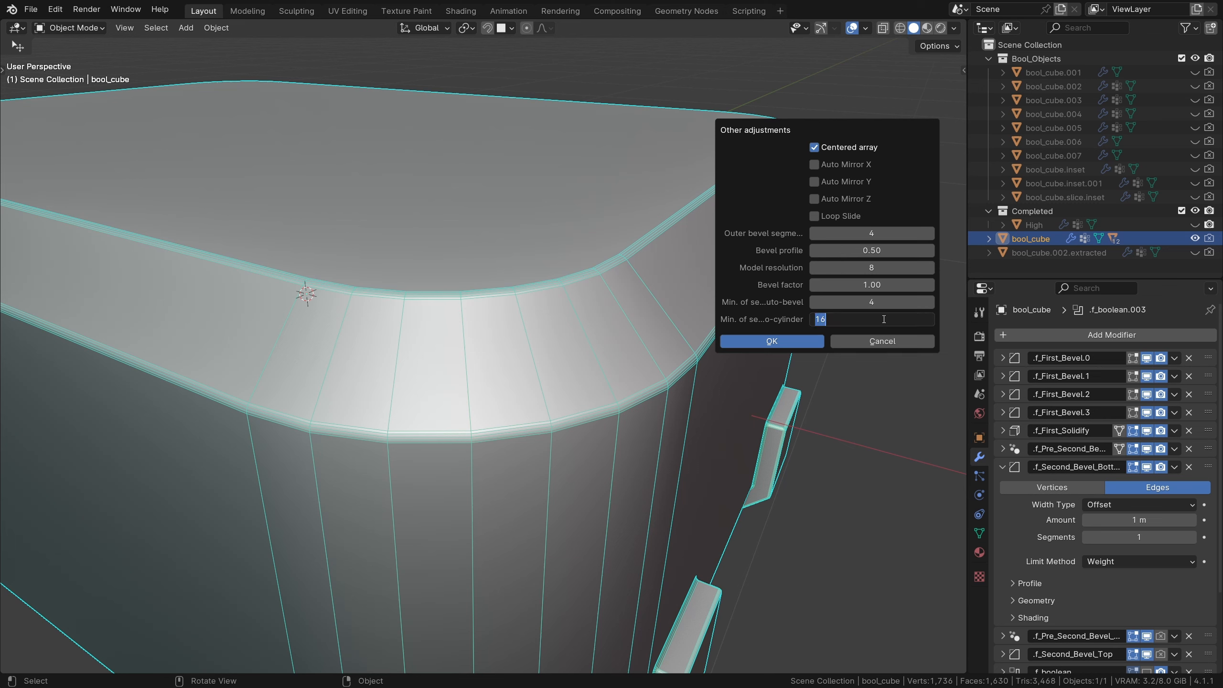
click(770, 341)
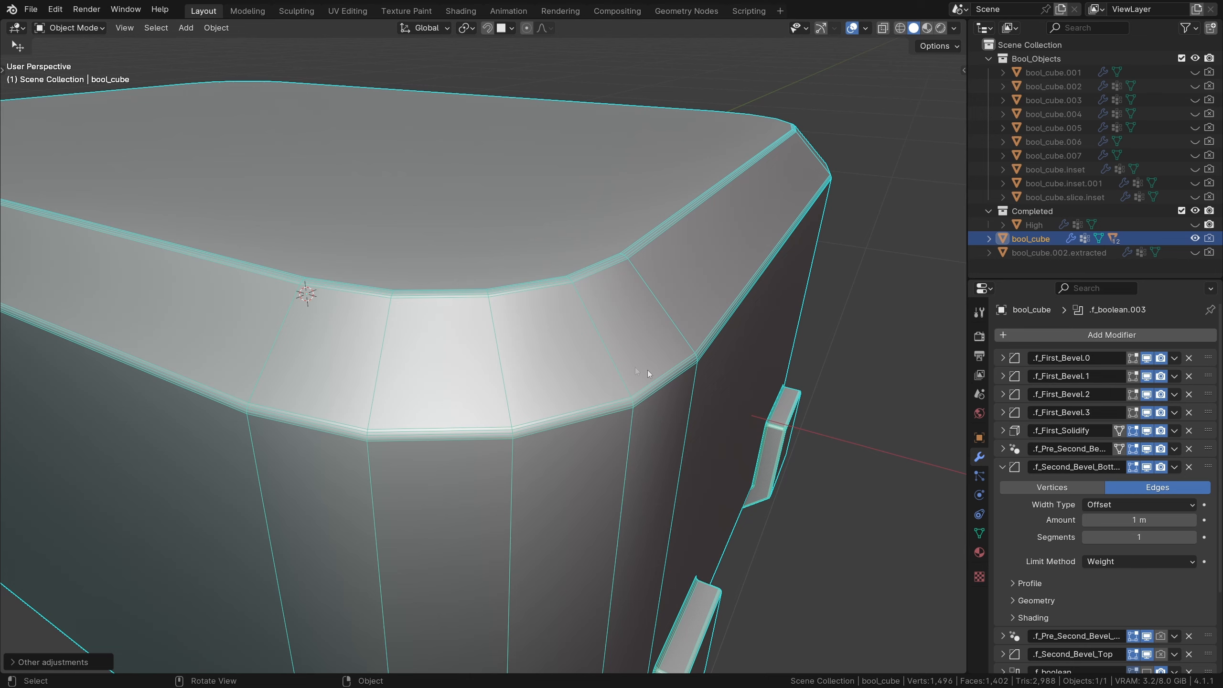
mouse_move(675, 422)
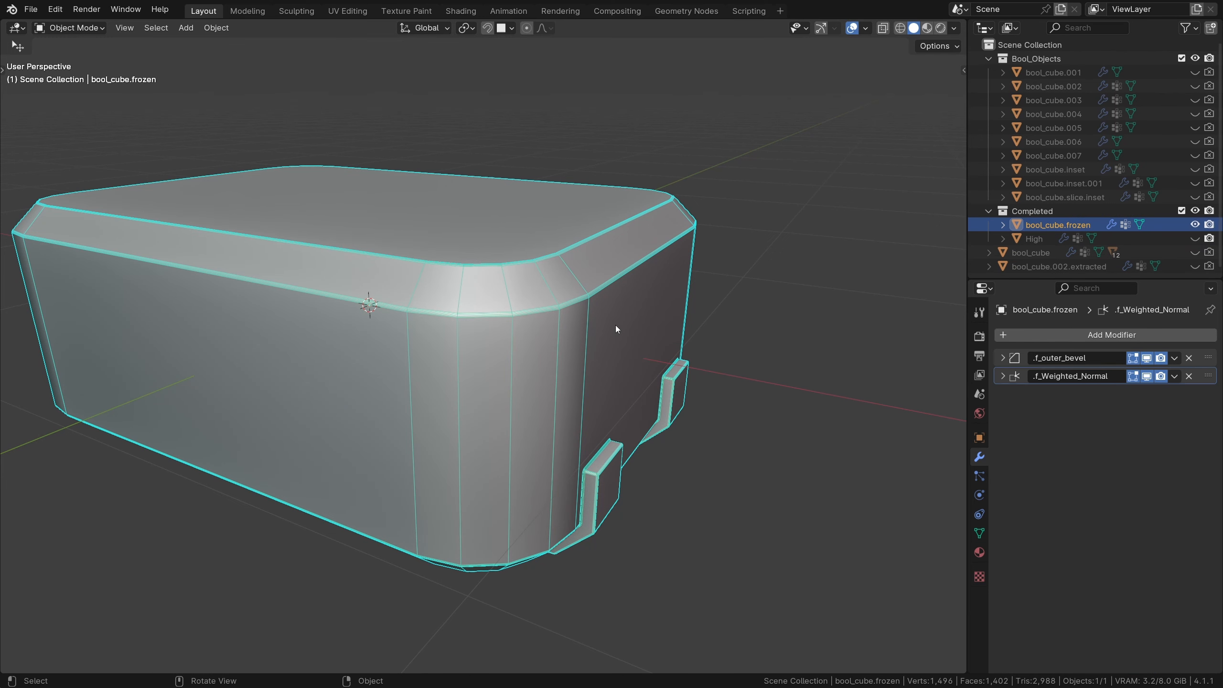
mouse_move(1191, 360)
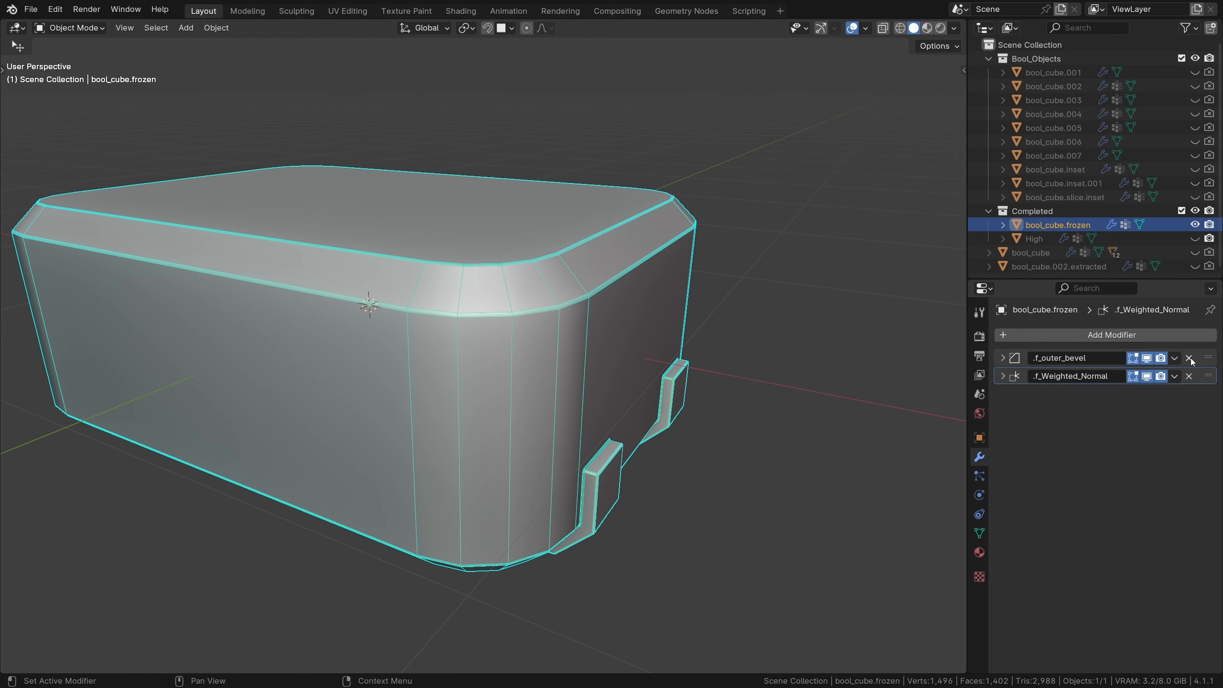
Remove the .f_outer_bevel modifier from bool_cube.frozen and dissolve its leftover edges
click(1188, 357)
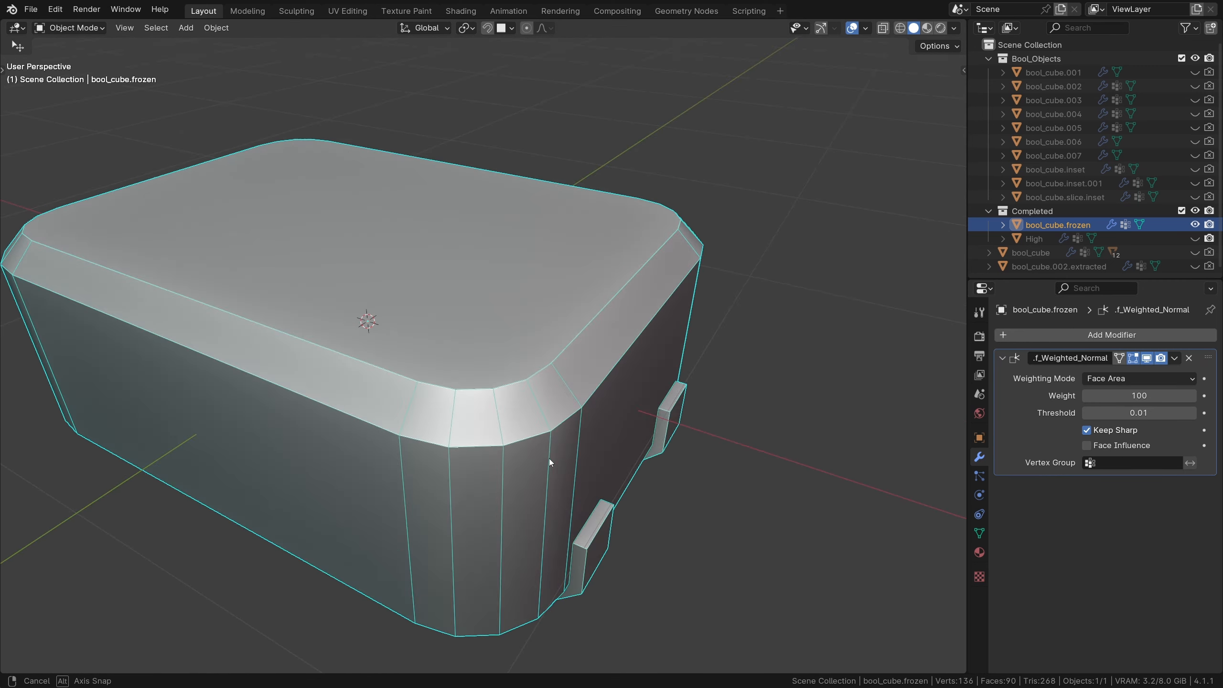
key(Tab)
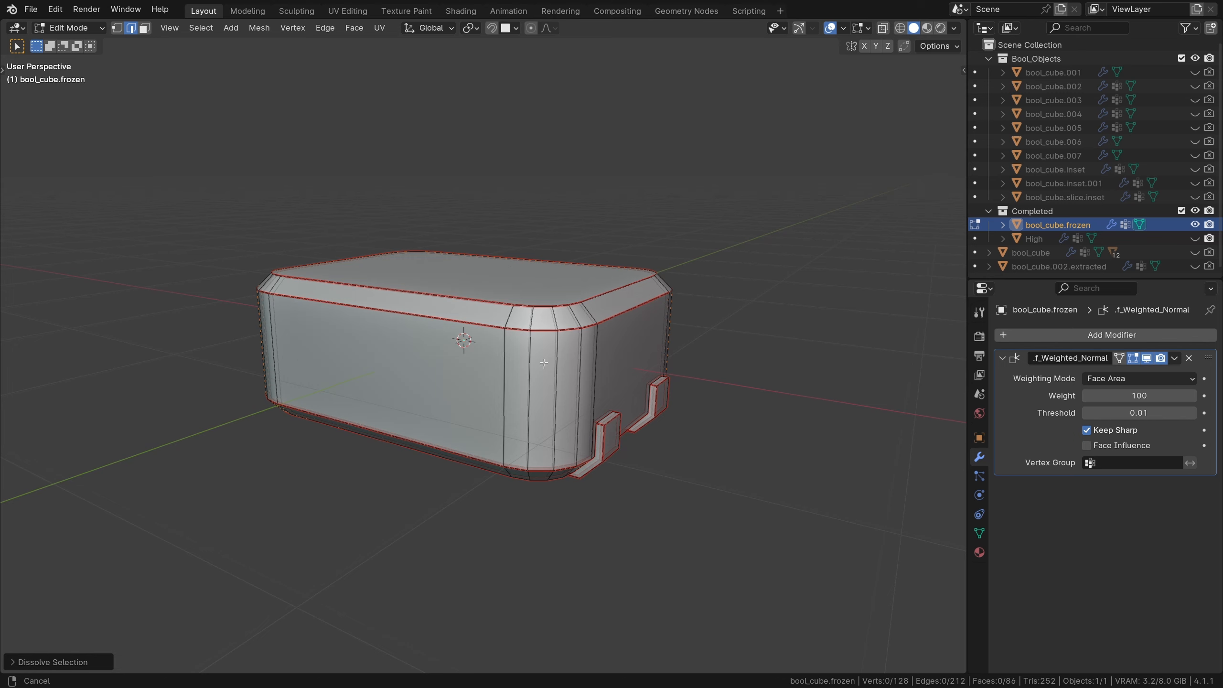
Triangulate the frozen case with Minimum Vertices 5 and Keep Normals, then rename it 'Low'
key(Tab)
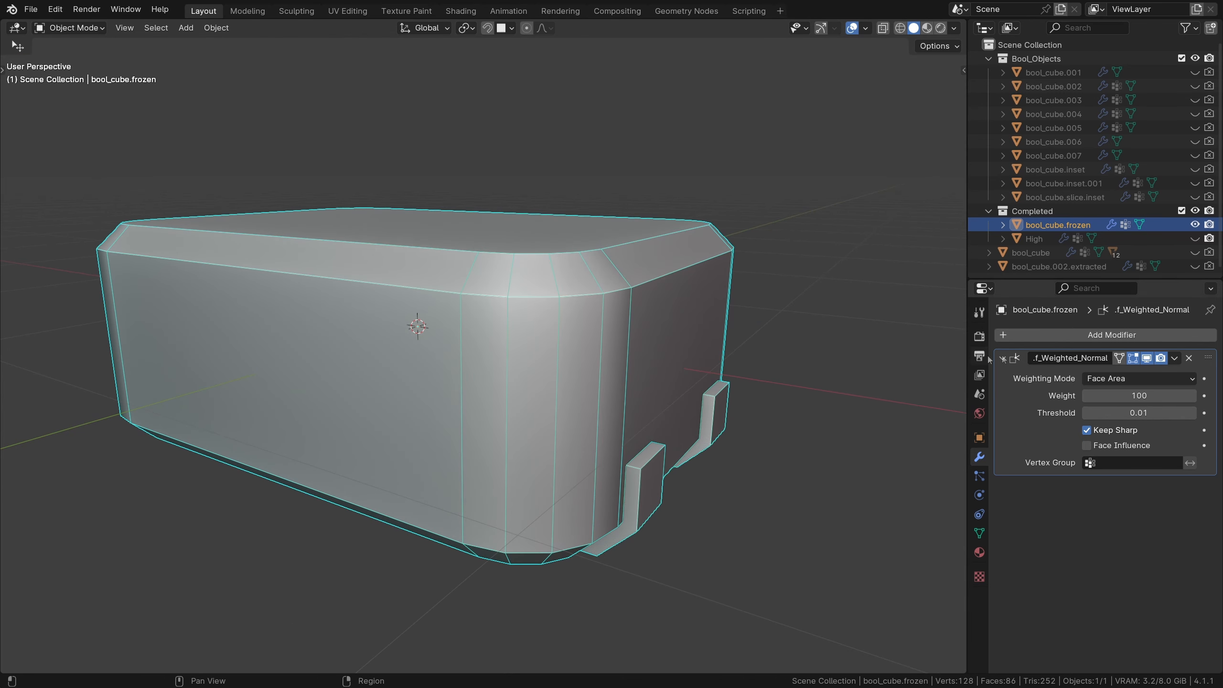
click(1104, 335)
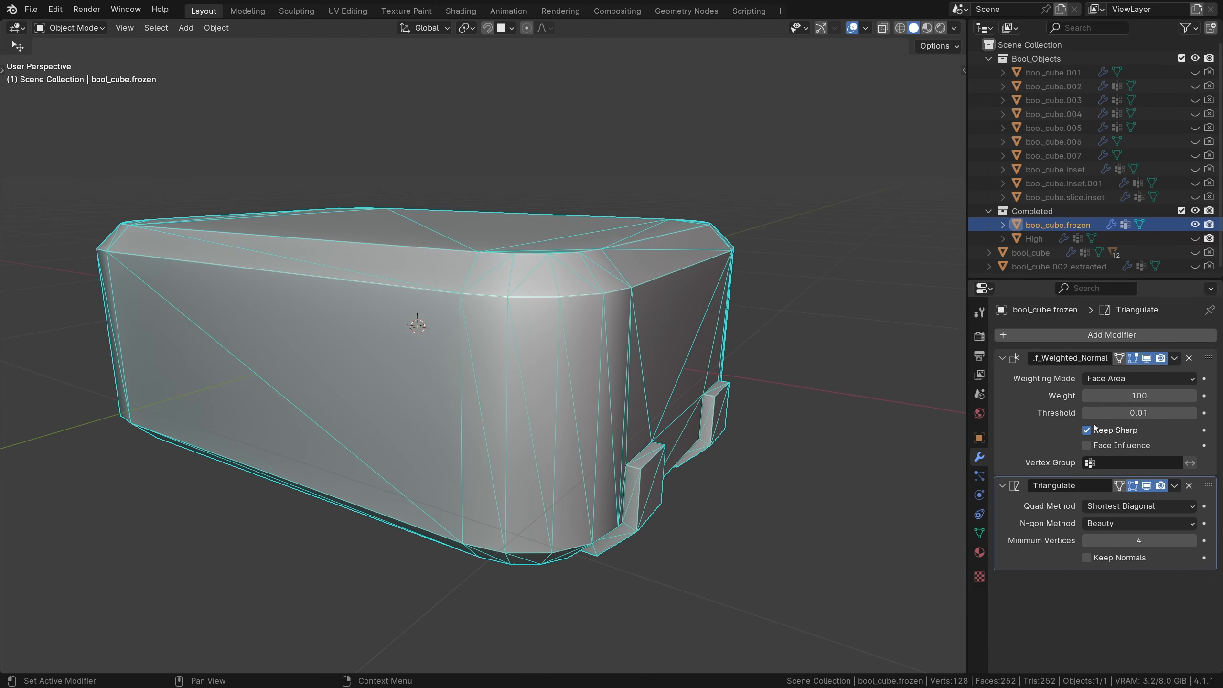
click(1085, 558)
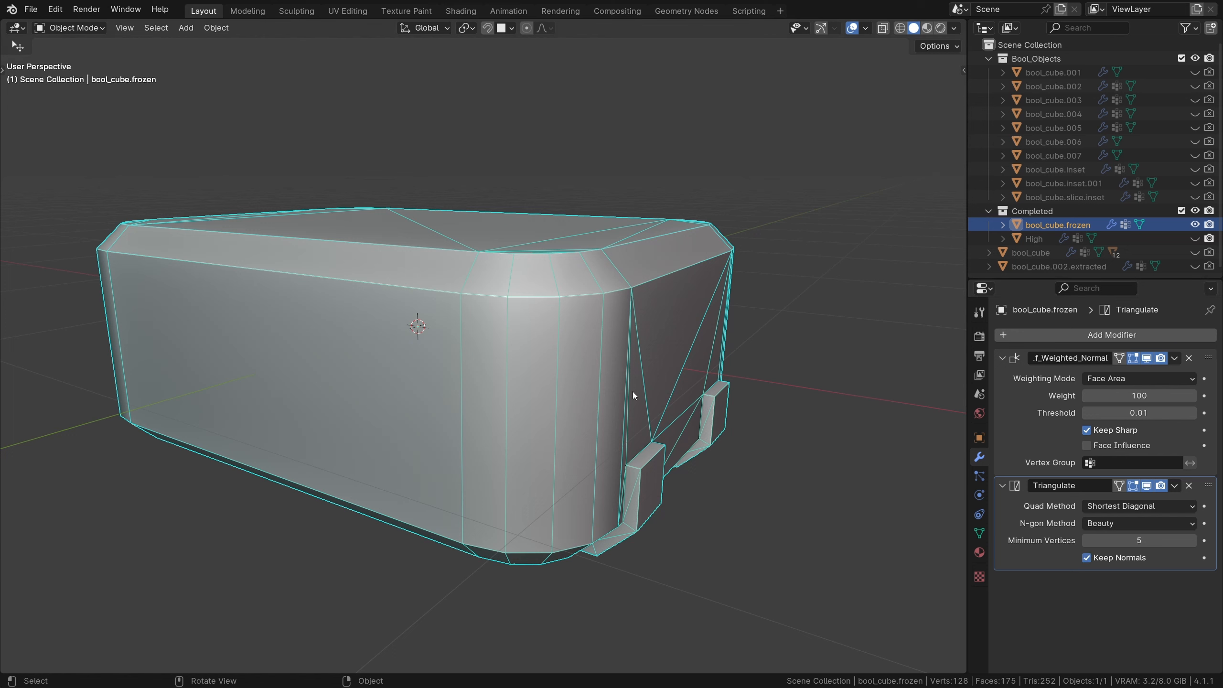
double_click(1057, 225)
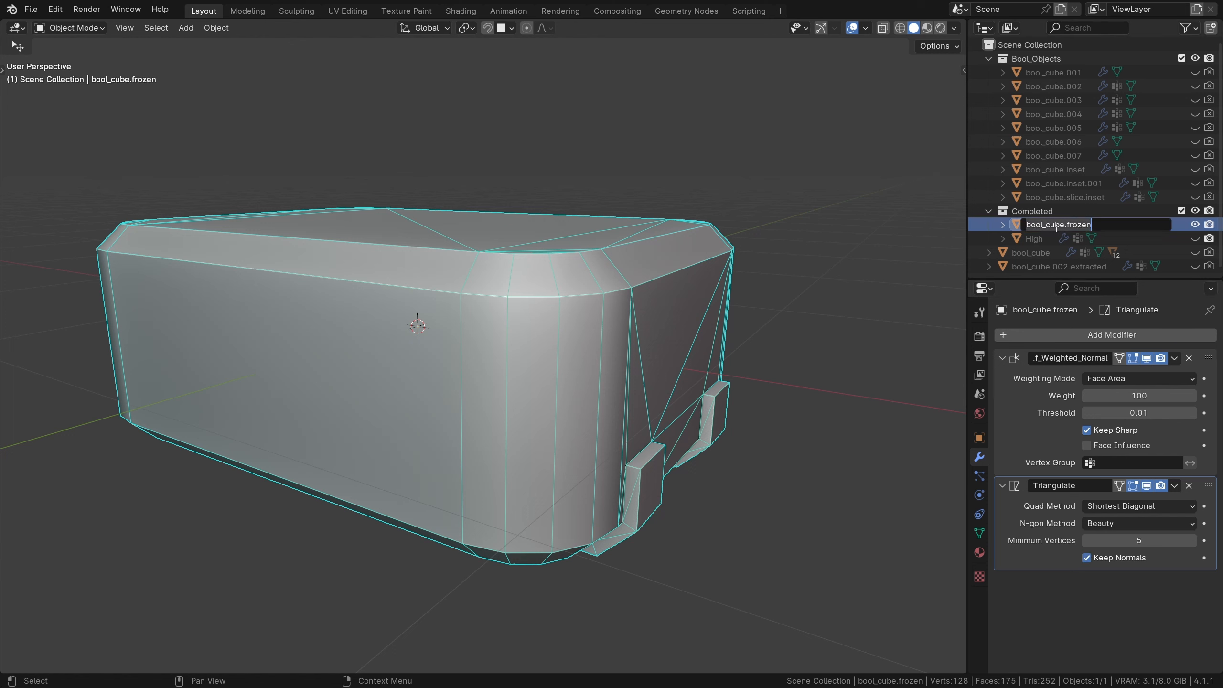
click(1034, 238)
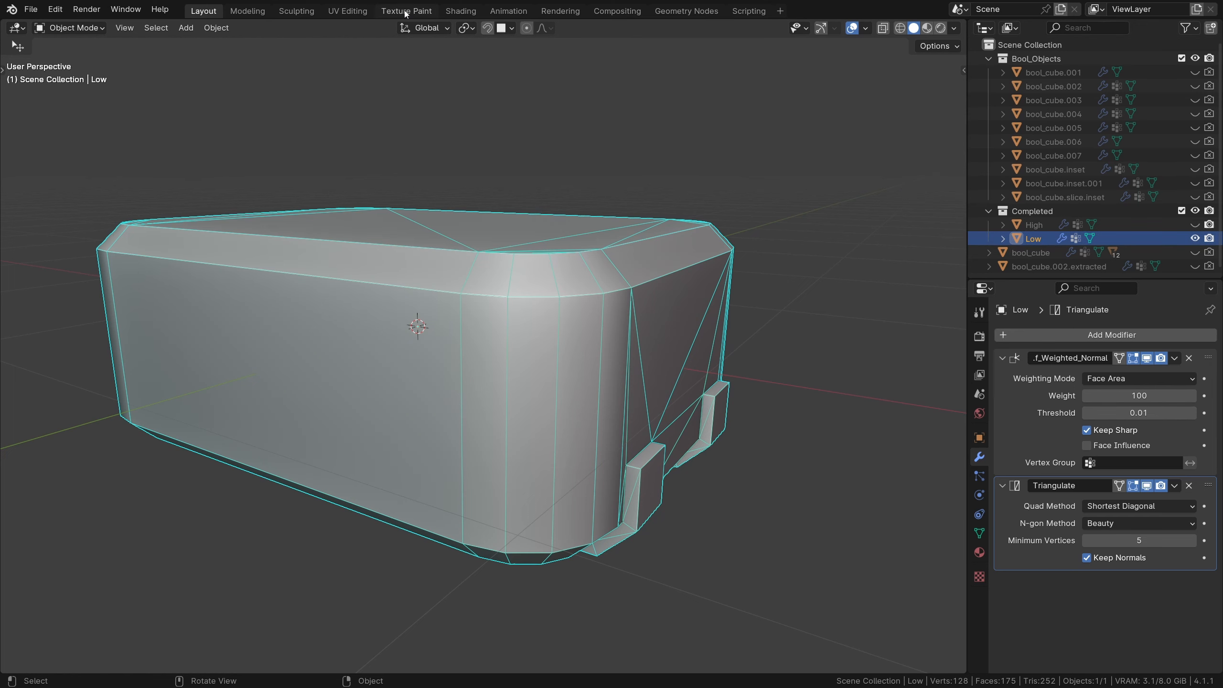
In the UV Editing workspace, clear the seam from the selected edges of Low
click(346, 11)
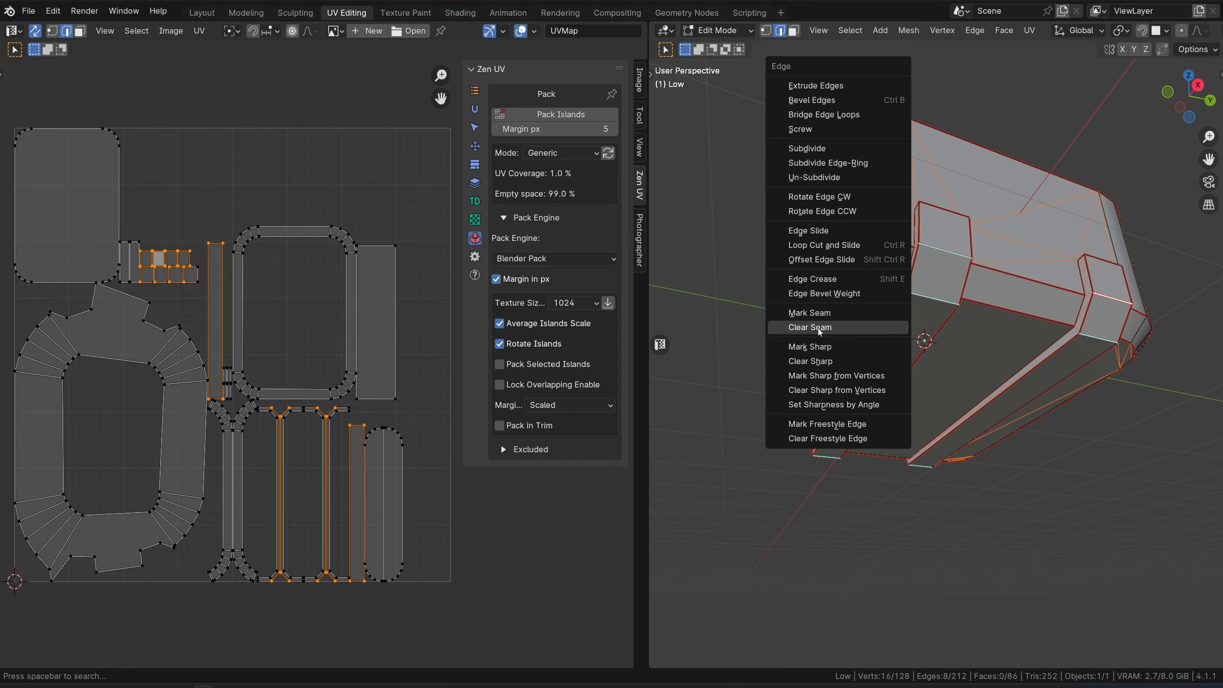
click(809, 327)
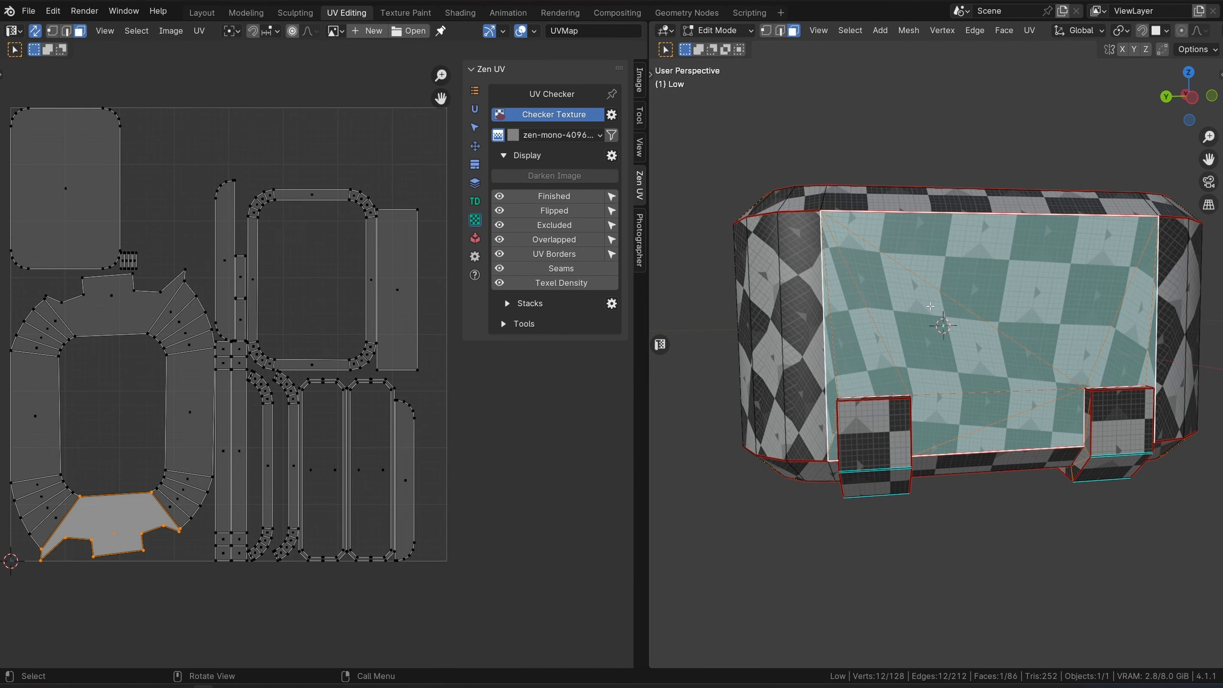
Enable Zen UV's Checker Texture and re-unwrap Low into straighter packed islands
click(113, 296)
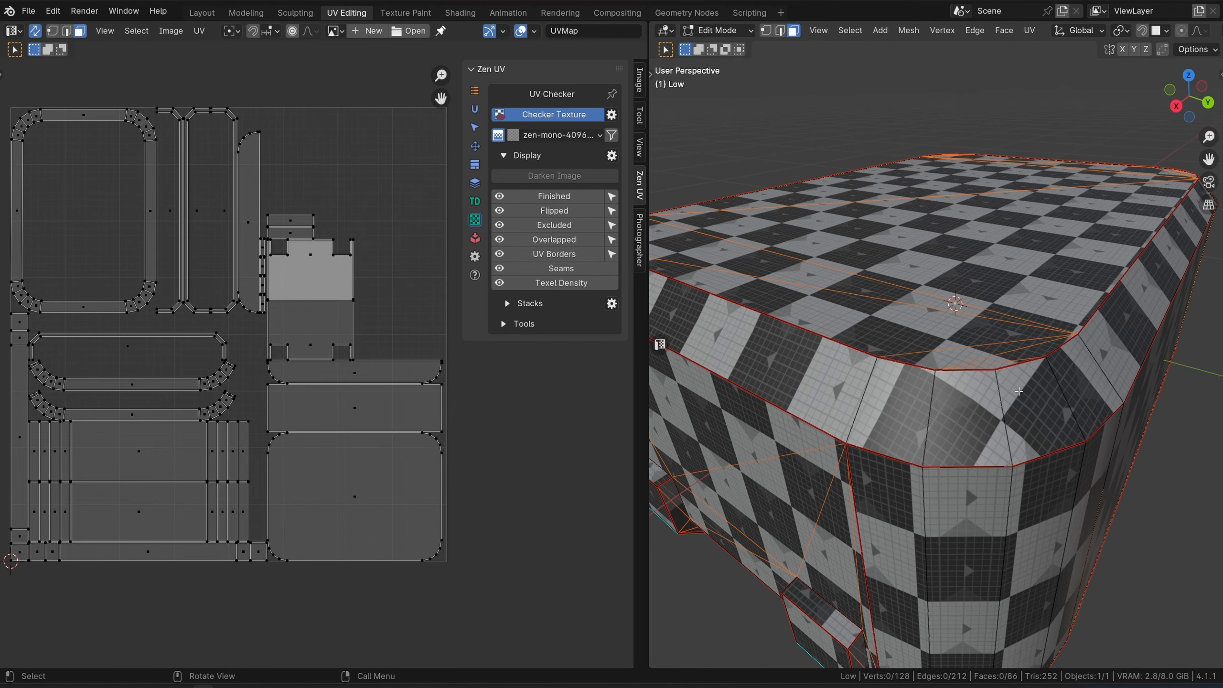
mouse_move(960, 408)
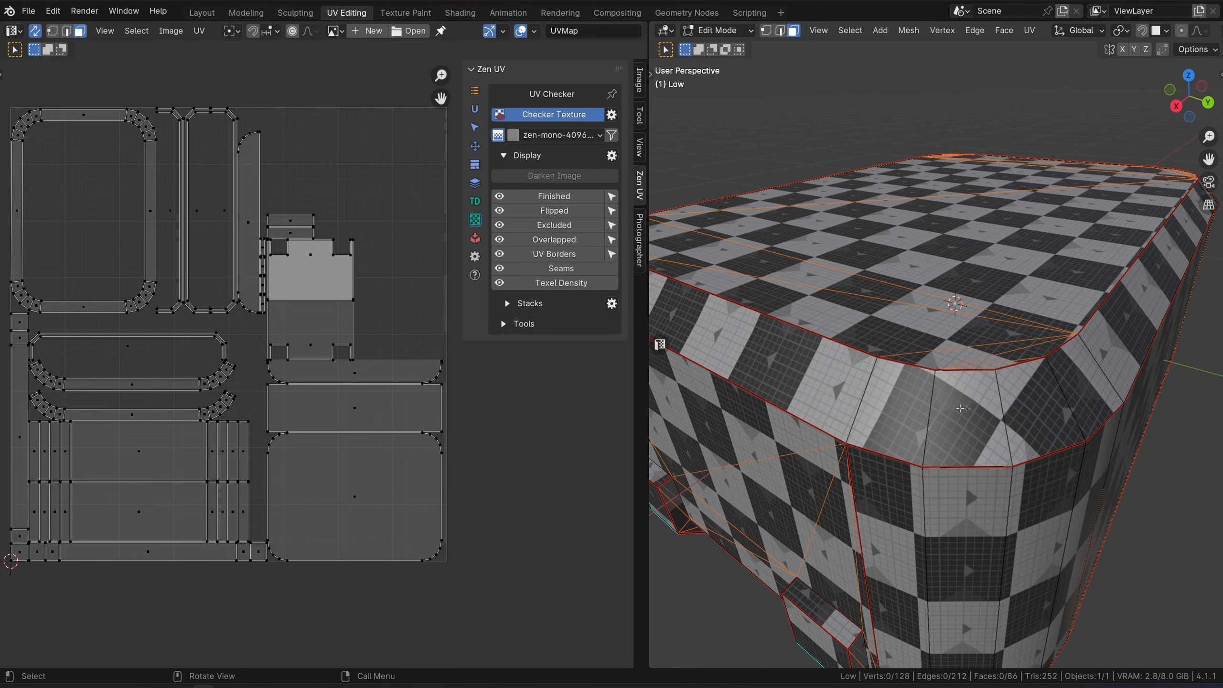
Select all UVs and move the rounded bevel-band island left of the UV tile
key(a)
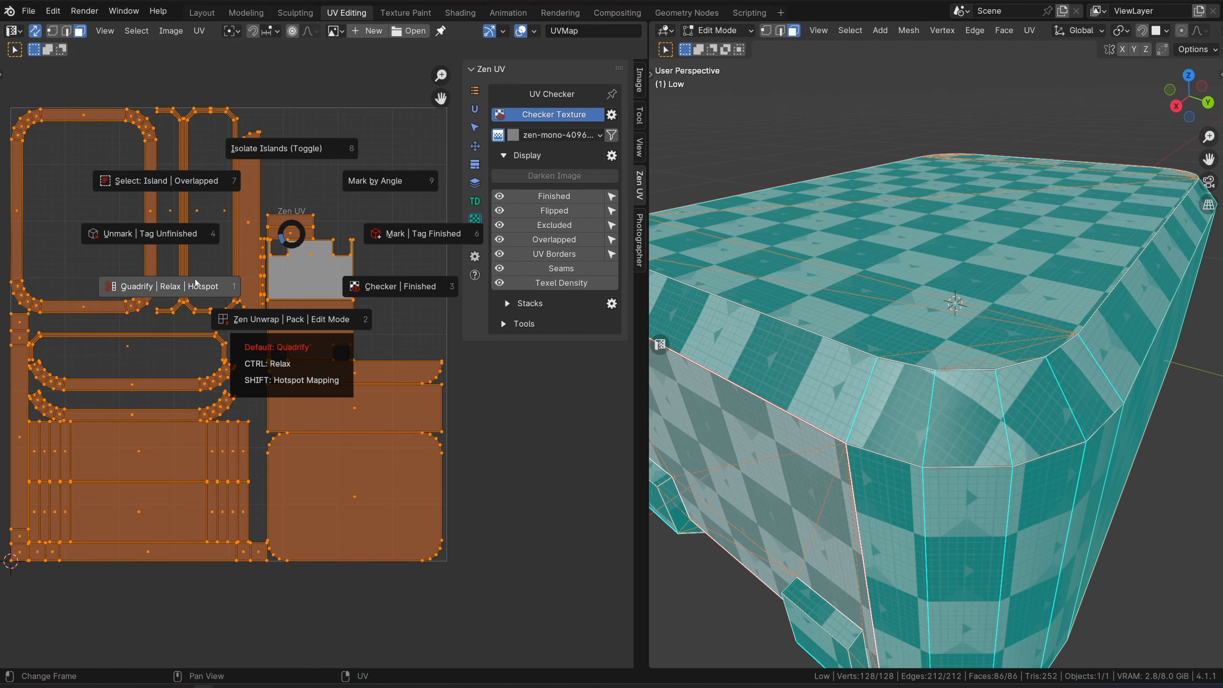
click(169, 286)
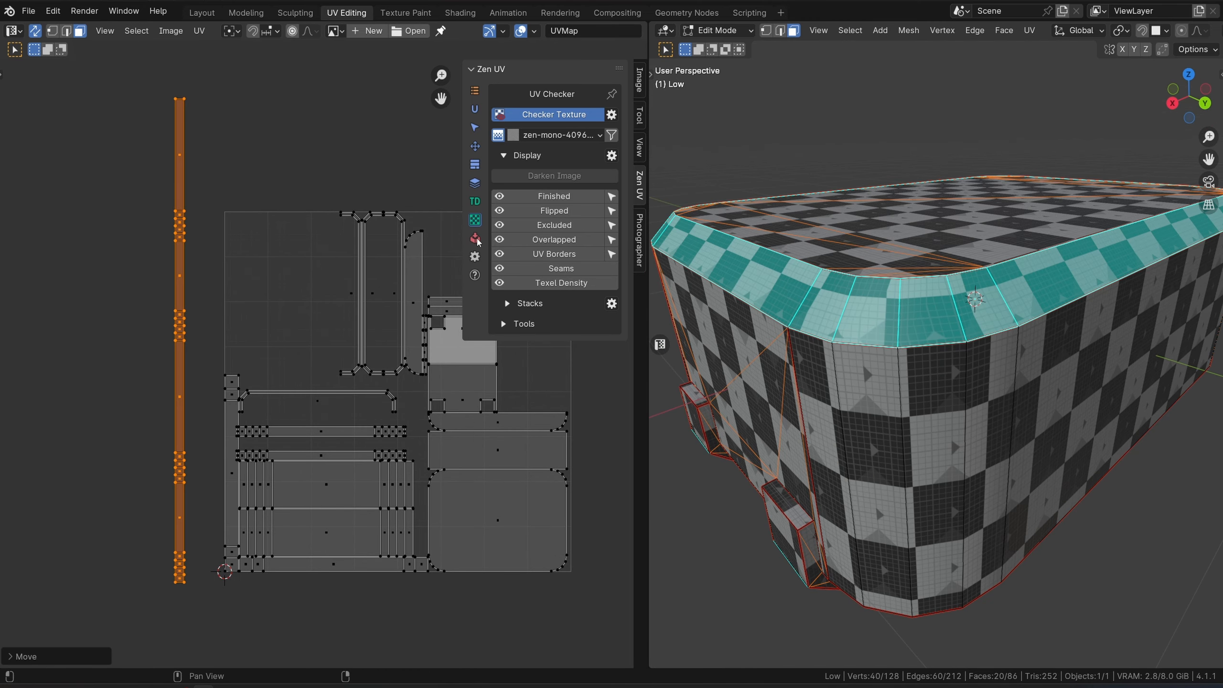
Pack the UV islands with Zen UV and refresh coverage, reading about 27 percent
click(474, 238)
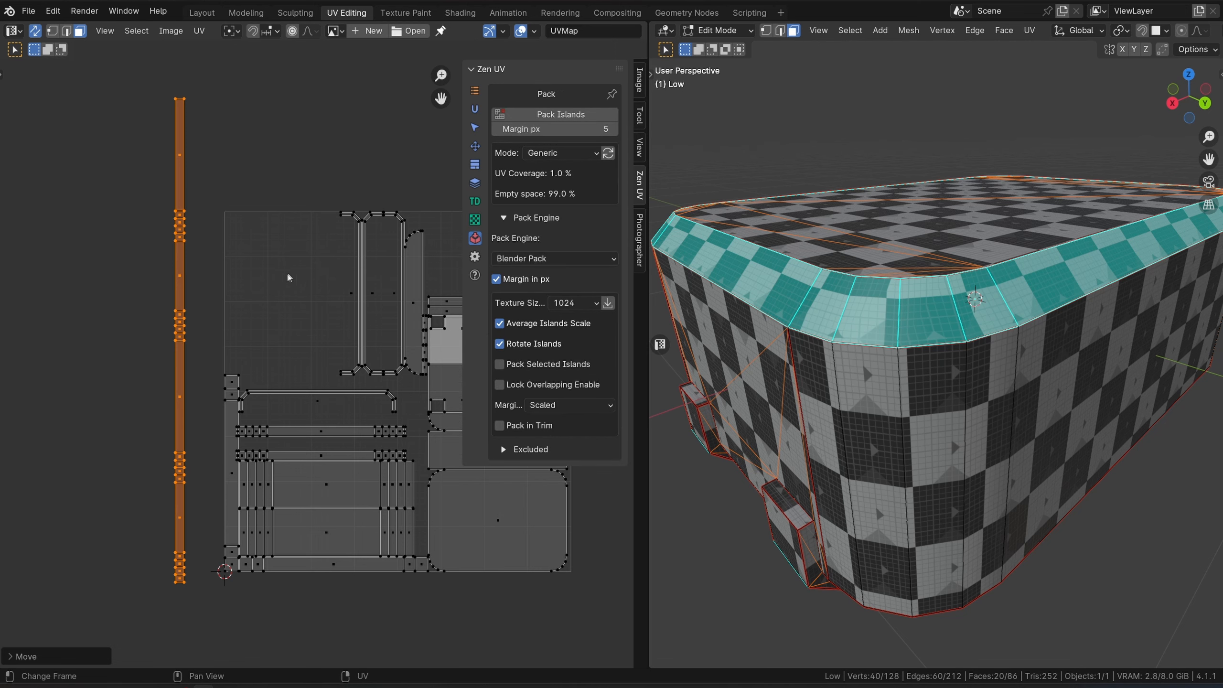
click(608, 152)
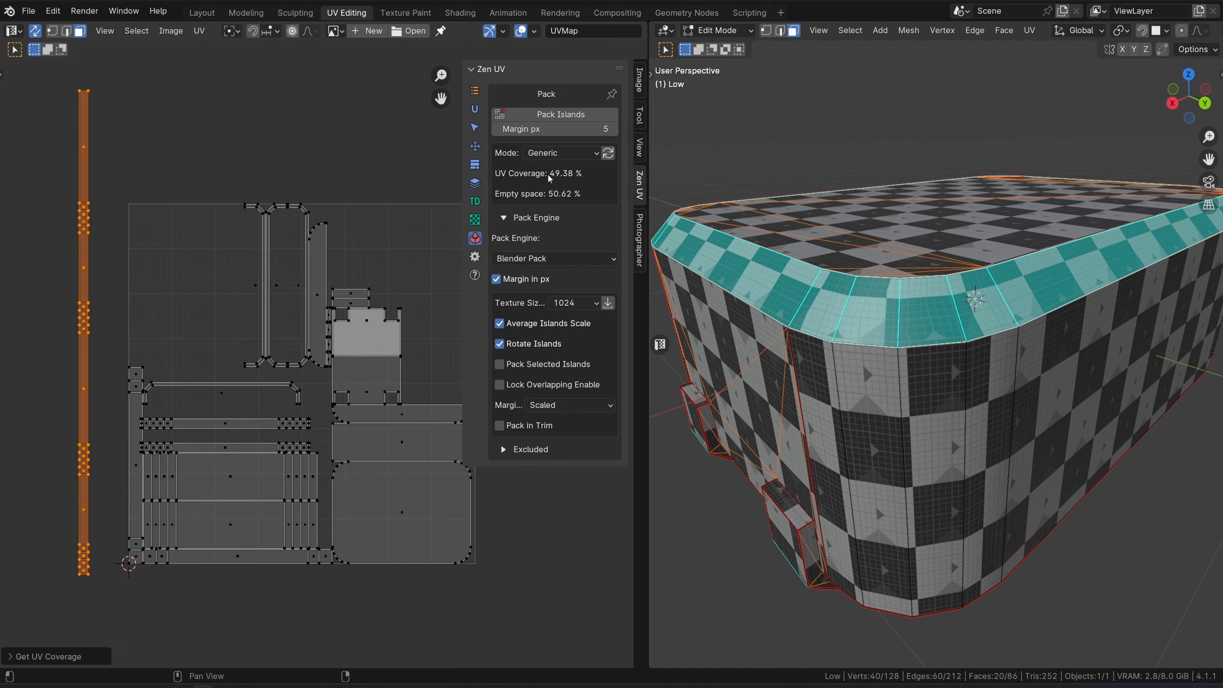
click(554, 114)
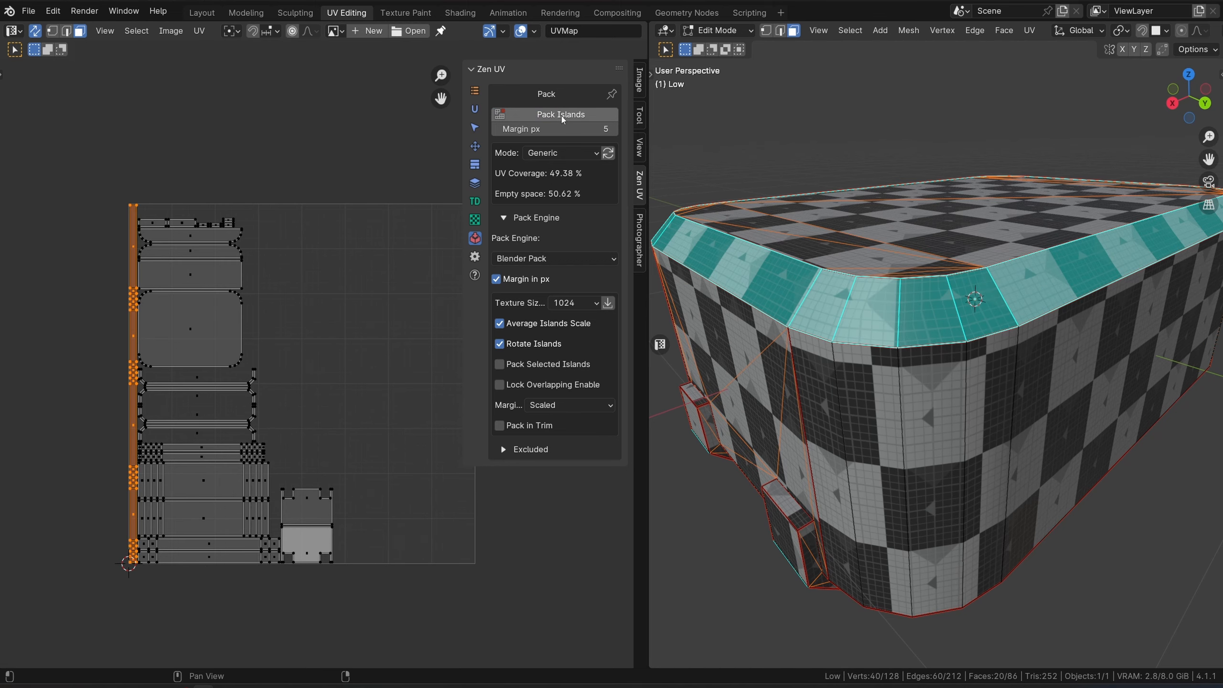
click(554, 113)
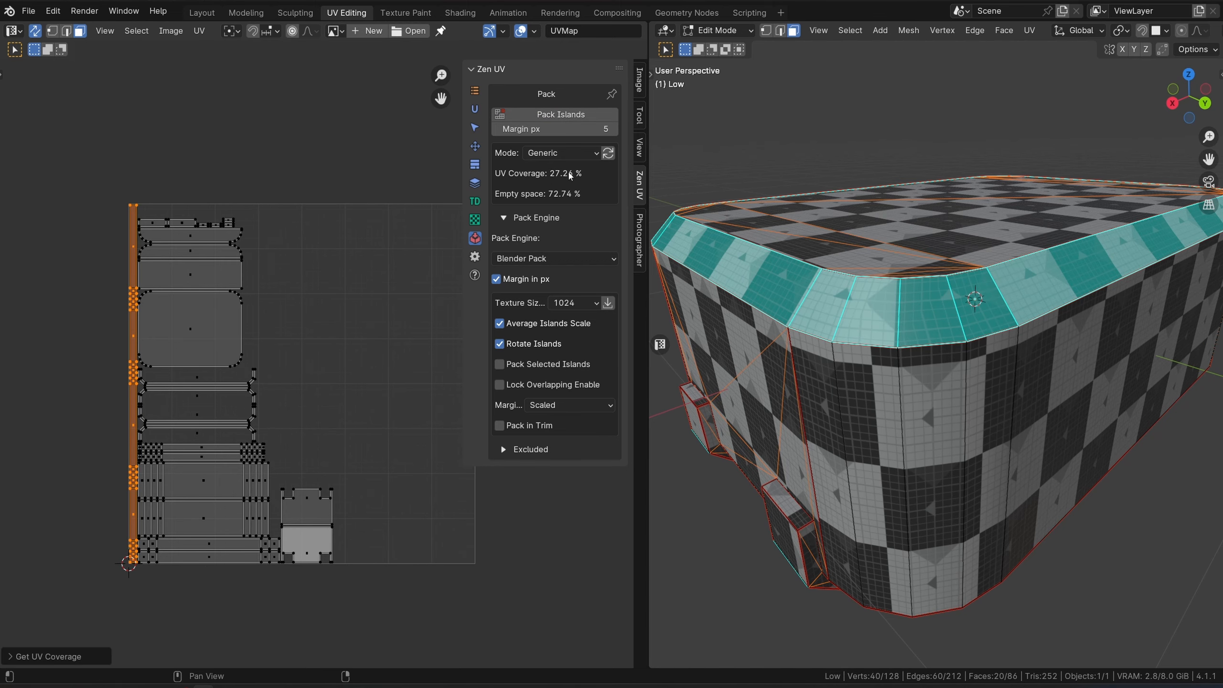
mouse_move(405, 257)
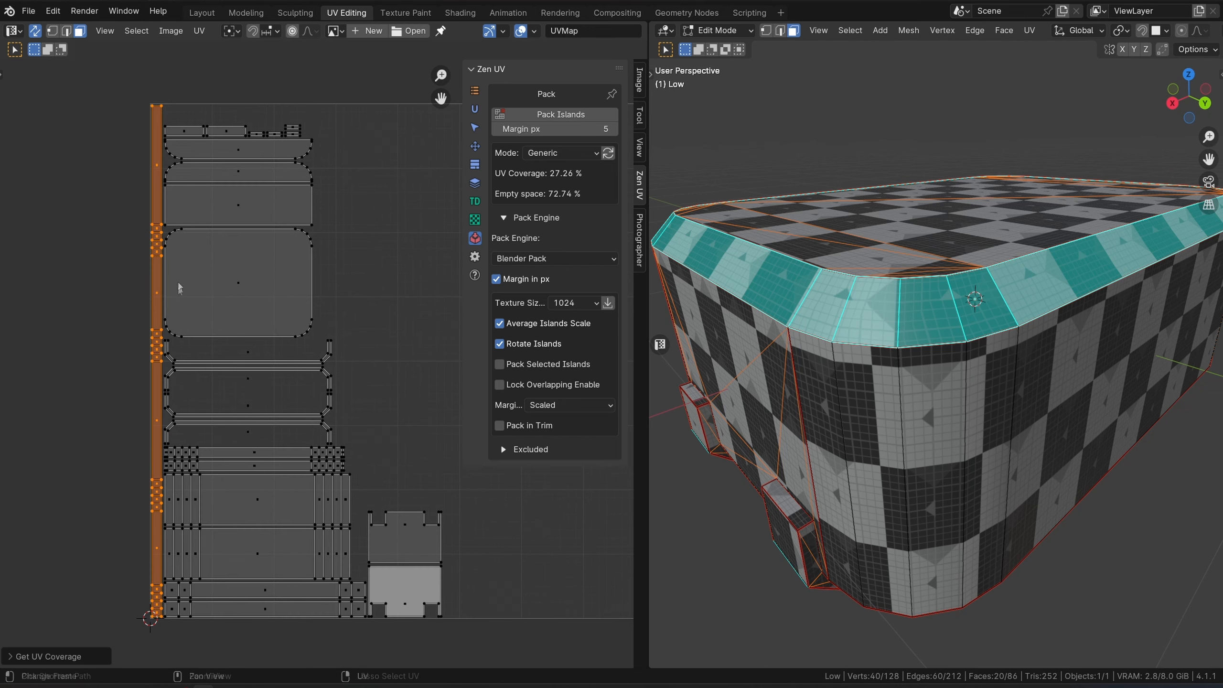
mouse_move(151, 367)
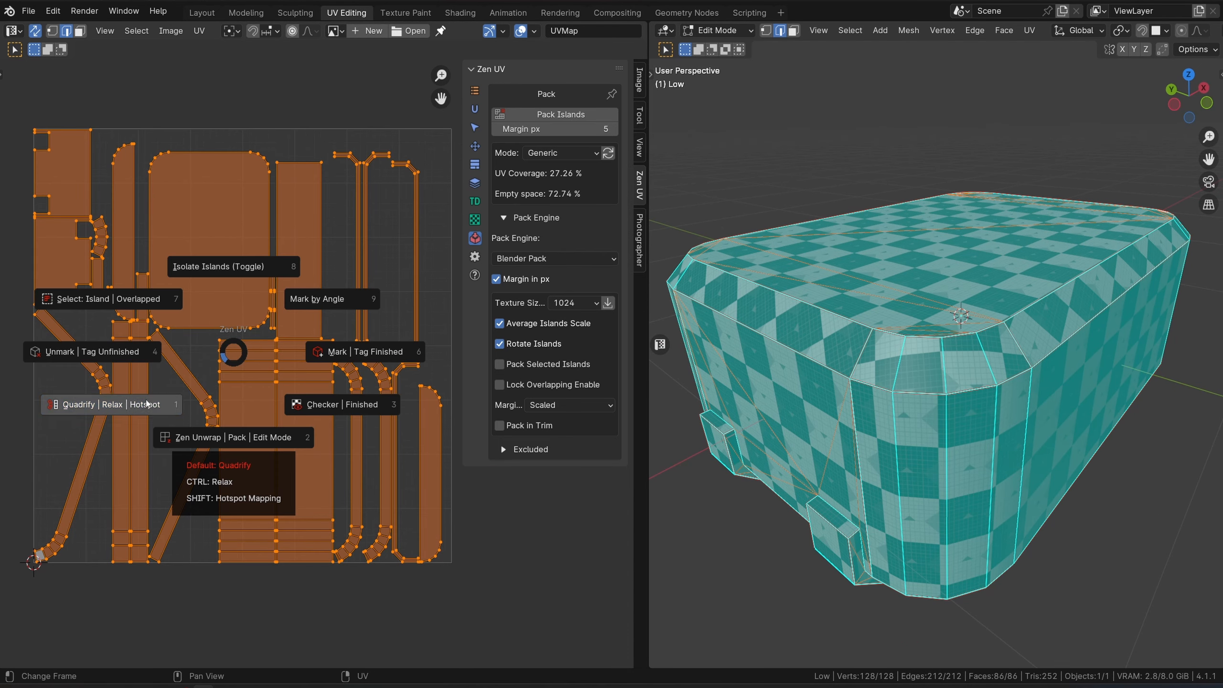
Zen Unwrap the whole case, Quadrify the islands and pack them to about 63 percent coverage
click(550, 114)
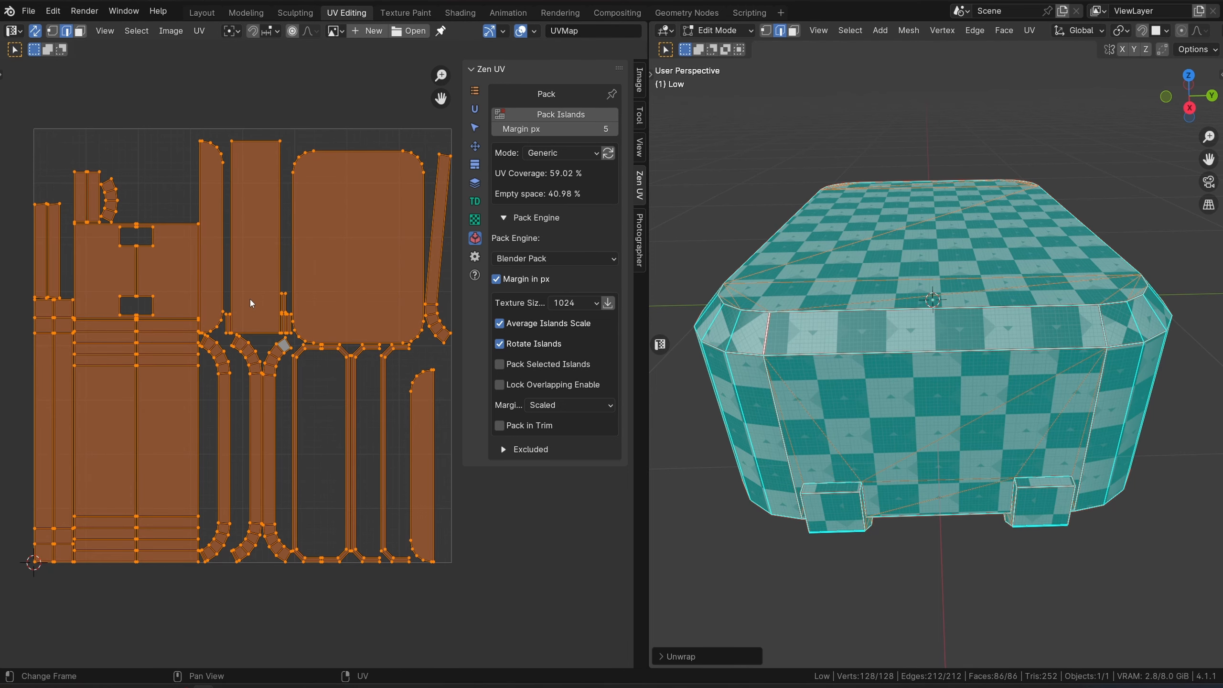
click(551, 114)
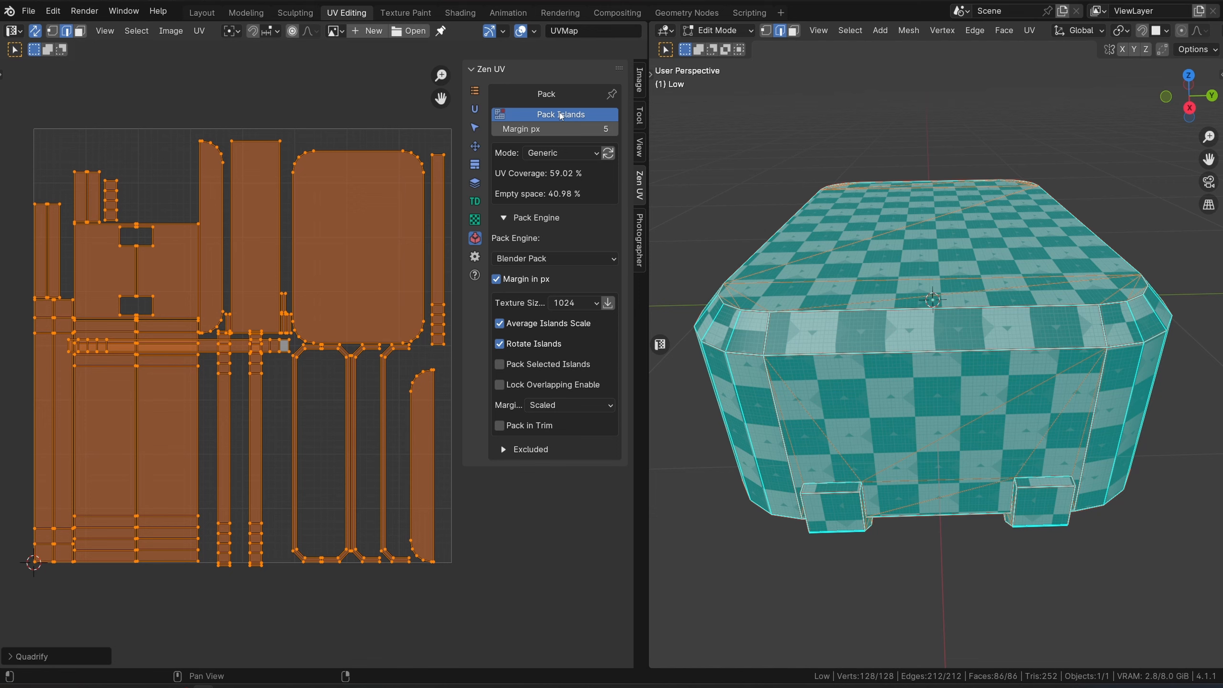
click(559, 114)
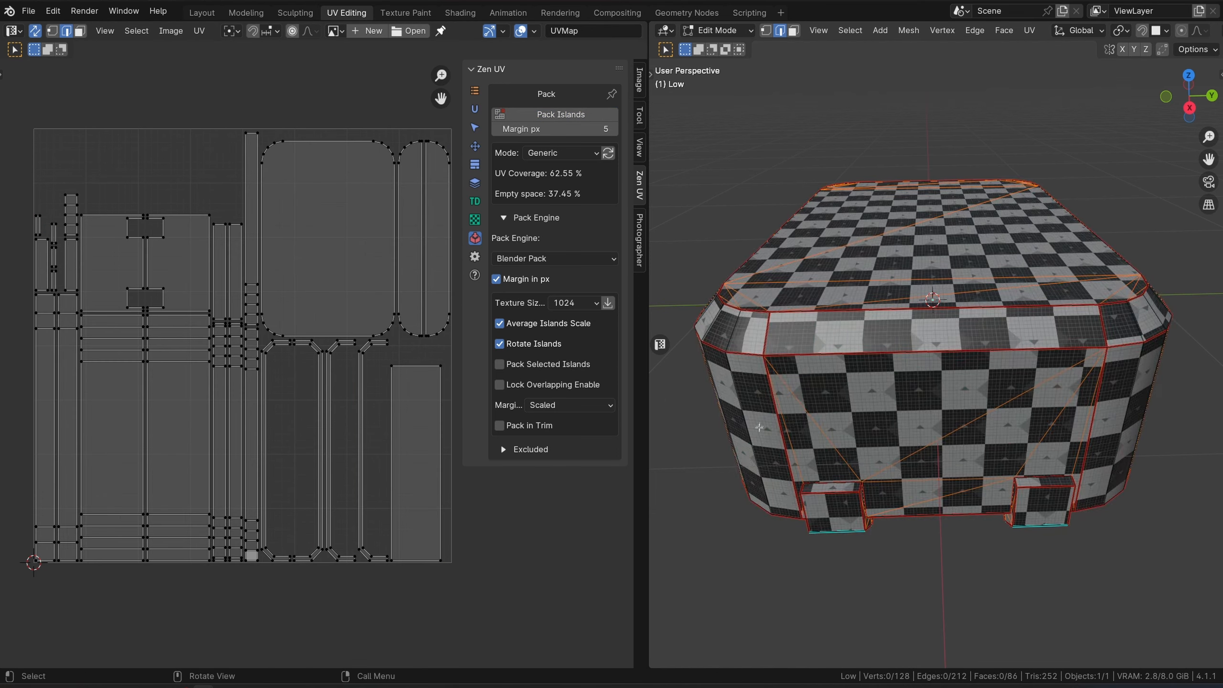